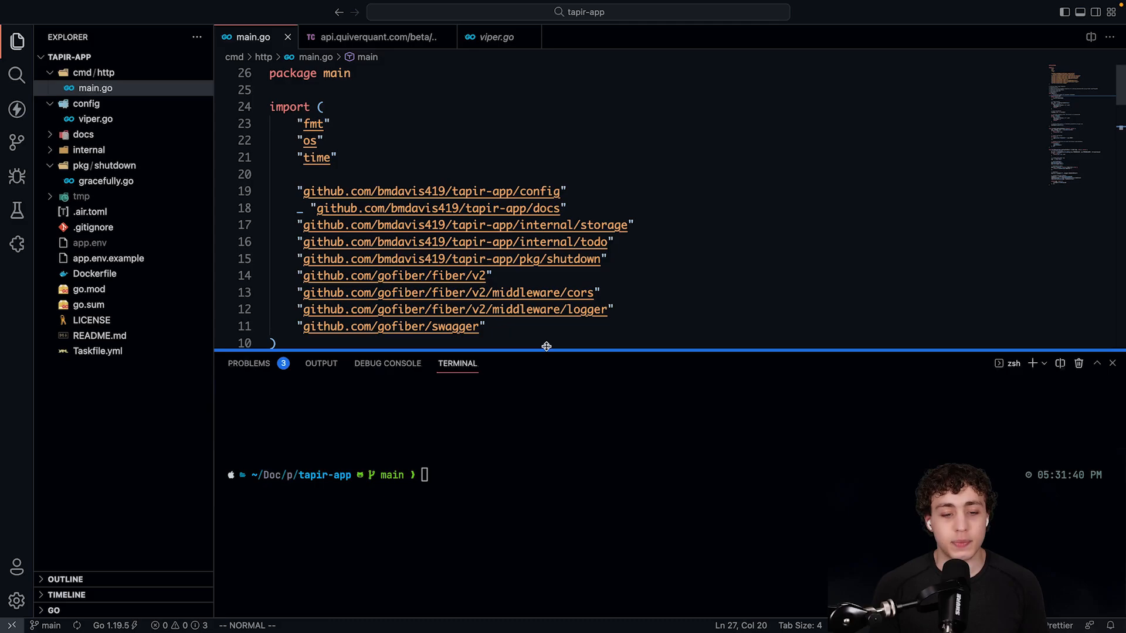
# Step: Enlarge the terminal panel and list zsh's completions for ls flags
pyautogui.moveTo(545, 347); pyautogui.dragTo(546, 221)
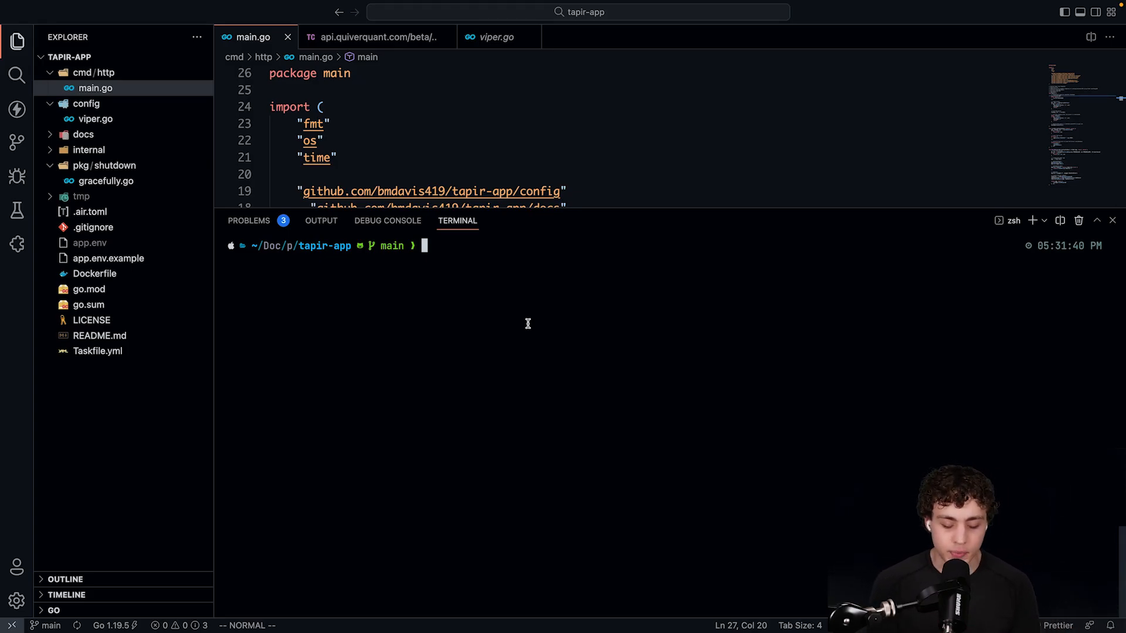
pyautogui.write('ls -0')
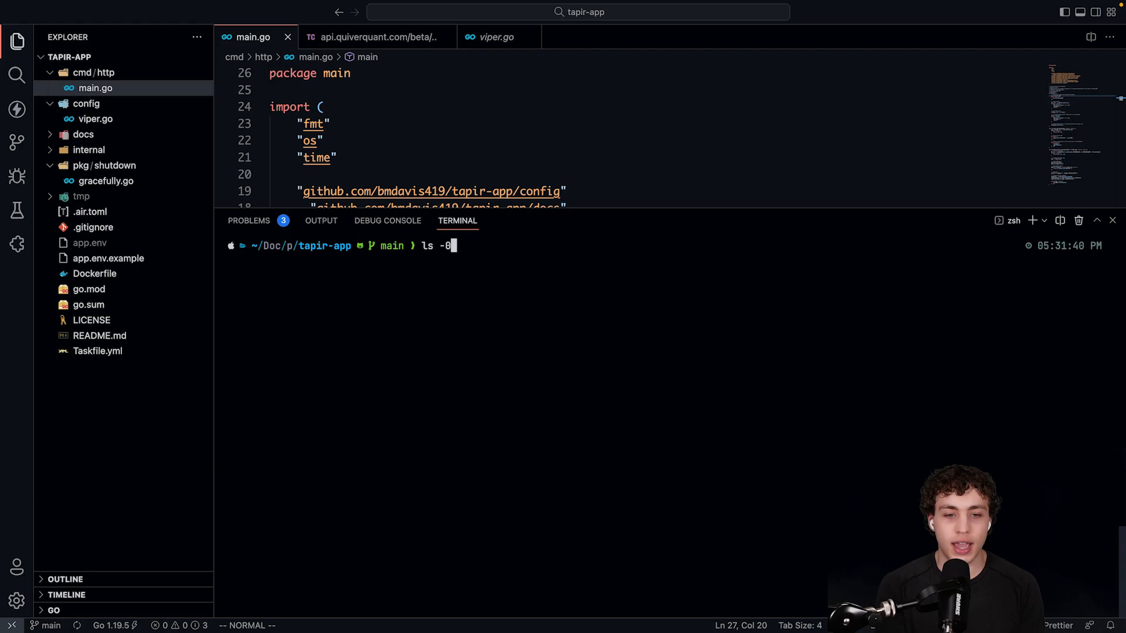
pyautogui.press('Tab')
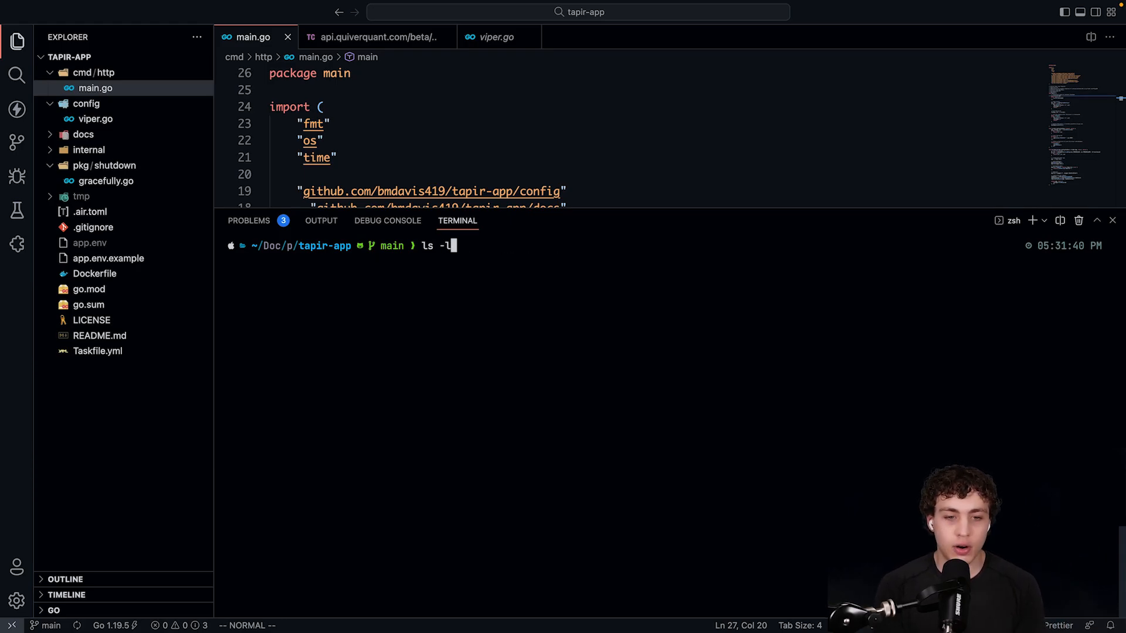
pyautogui.press('Tab')
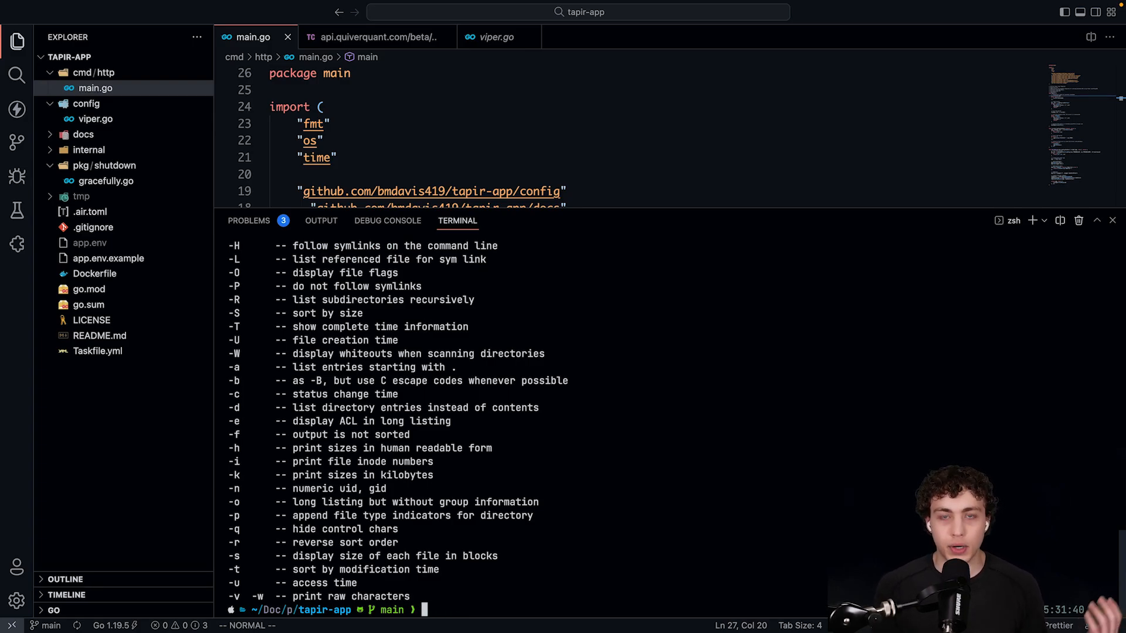
# Step: Show the command completions starting with 'ca' in the terminal
pyautogui.write('caffeinate')
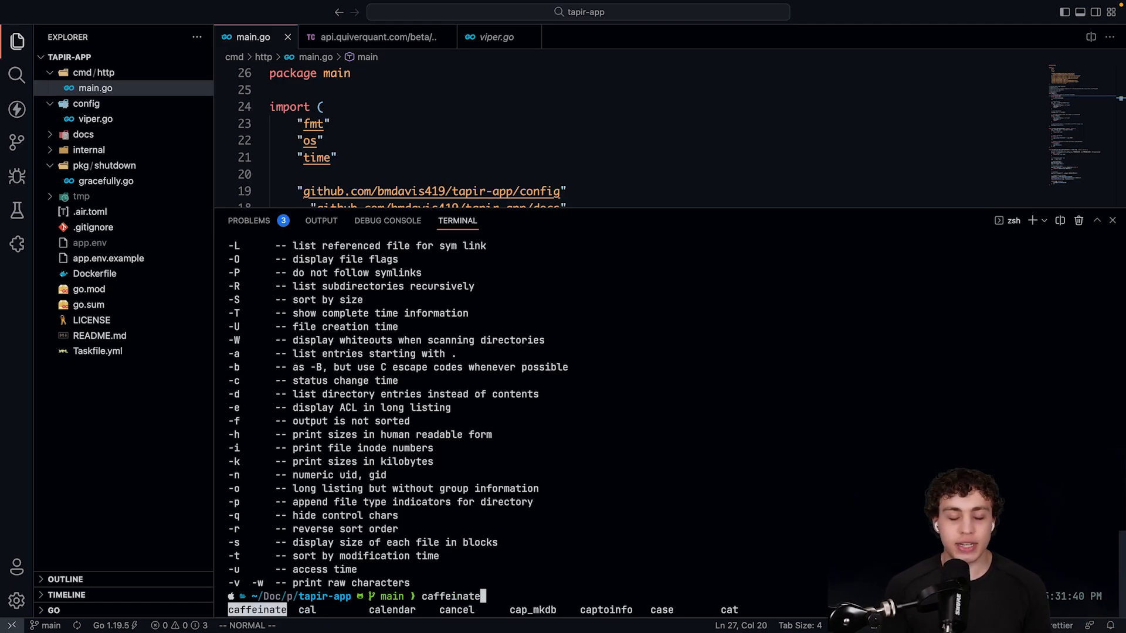
pyautogui.press('Escape')
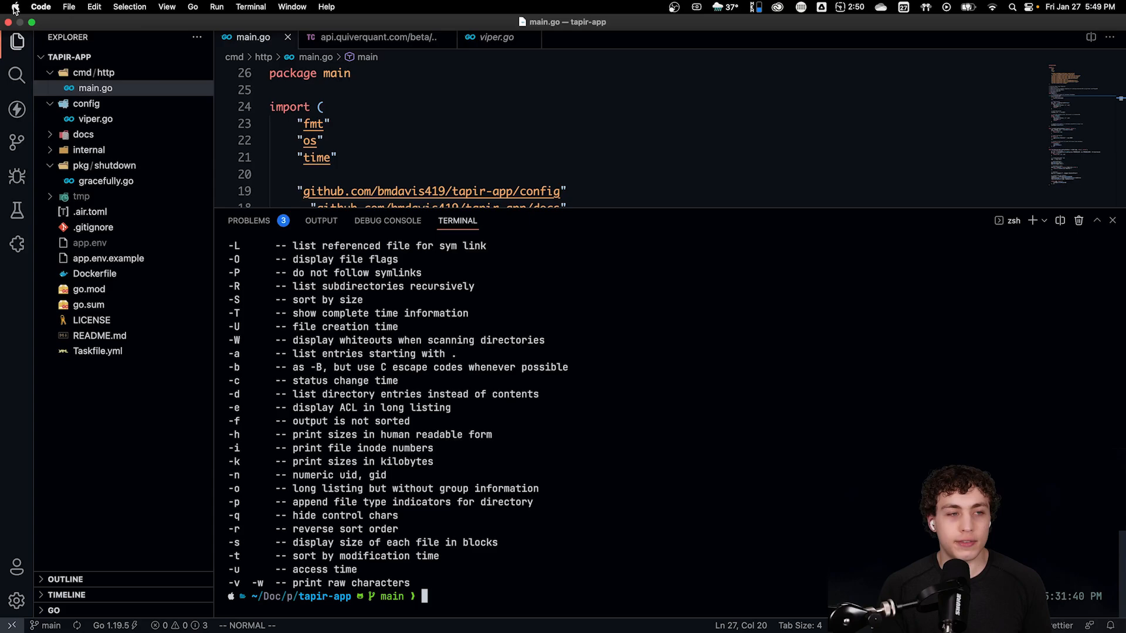
# Step: View the Terminal Integrated Font Family setting, JetBrainsMono Nerd Font Mono
pyautogui.click(14, 7)
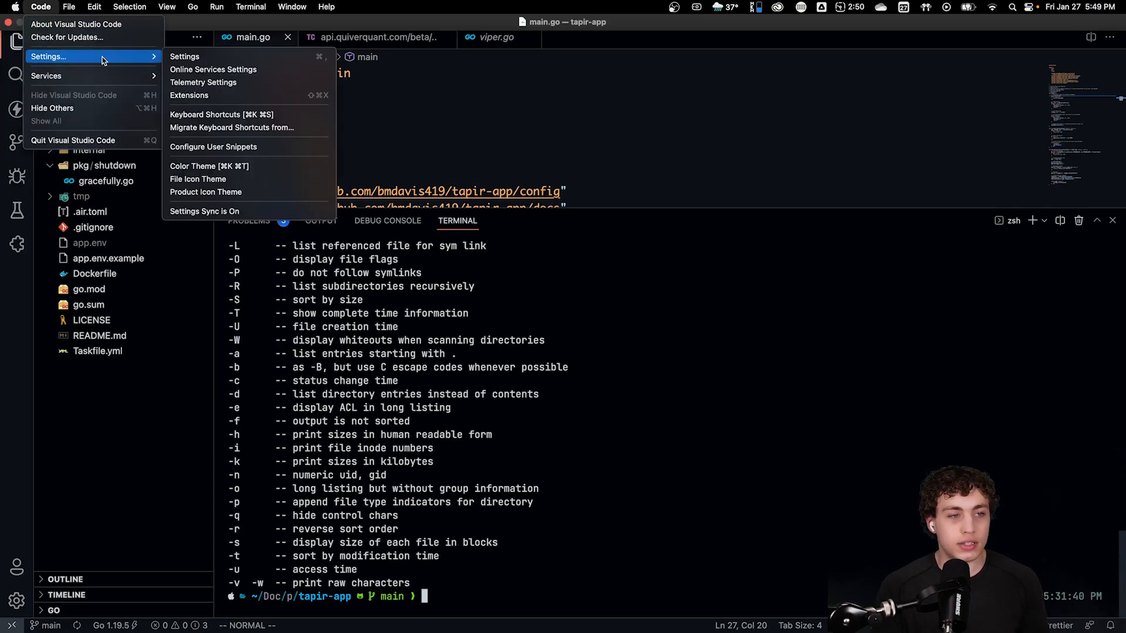
pyautogui.click(184, 57)
pyautogui.write('terminal font')
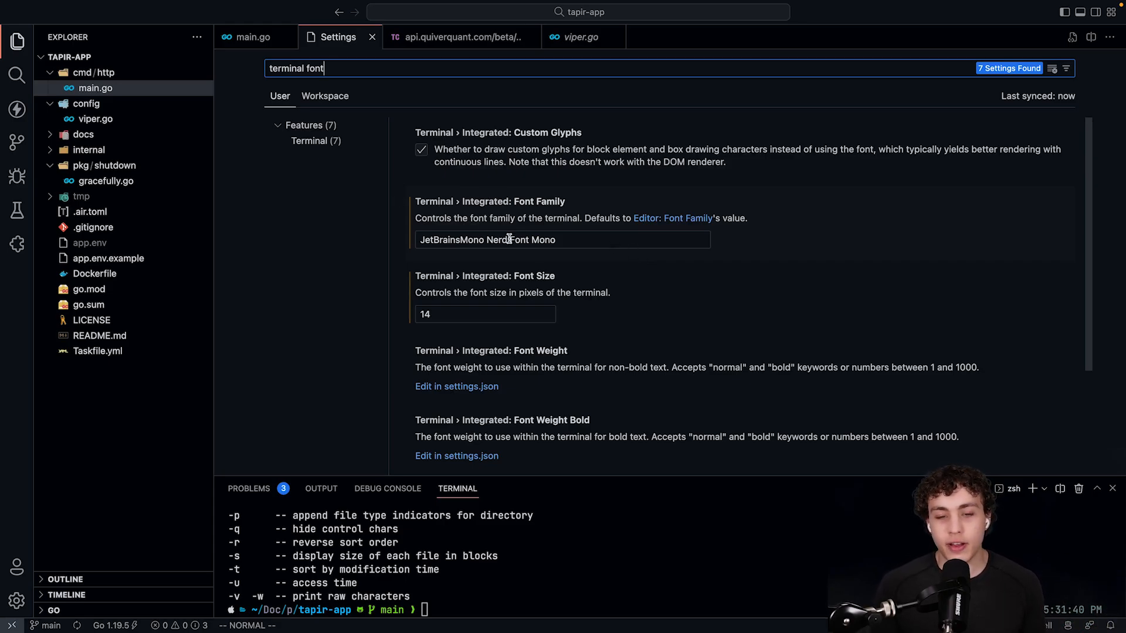
pyautogui.click(562, 239)
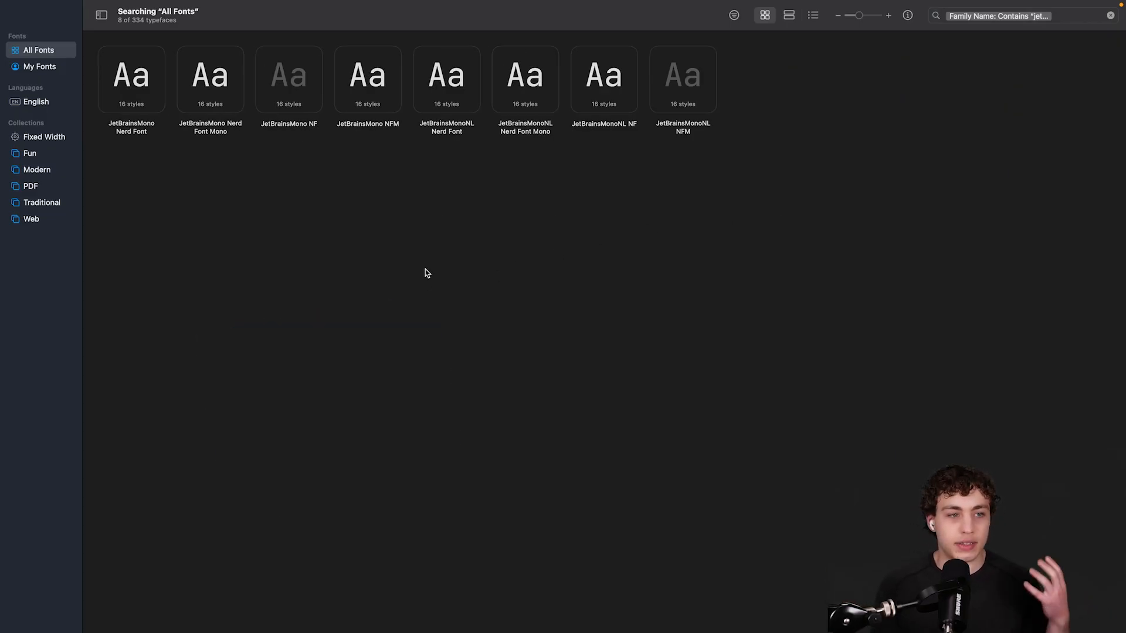
pyautogui.moveTo(214, 197)
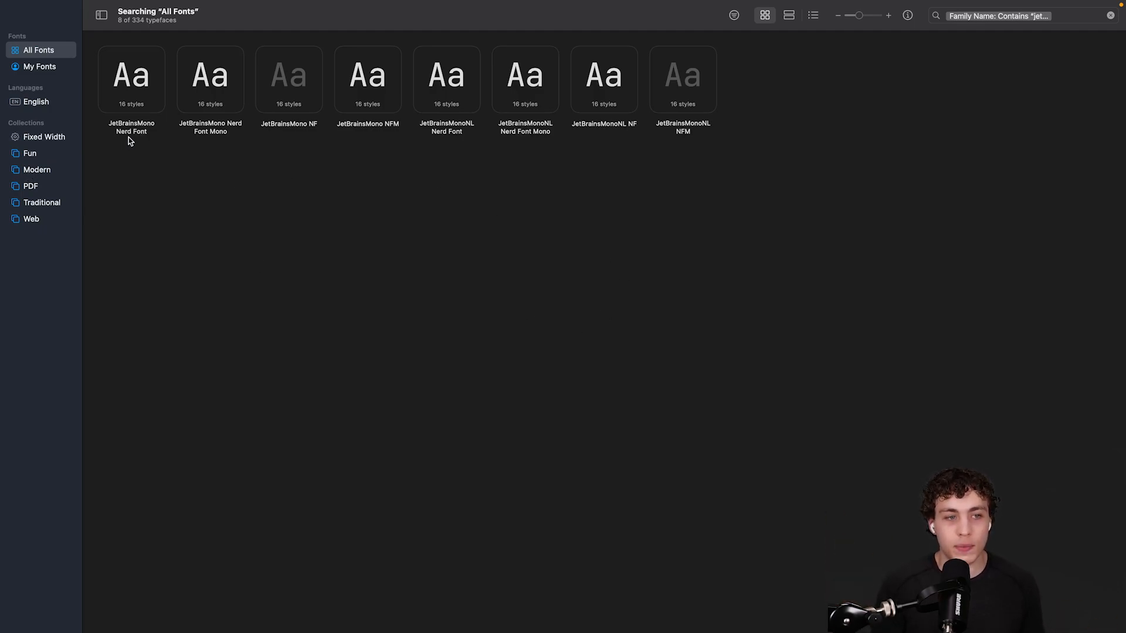
pyautogui.moveTo(220, 133)
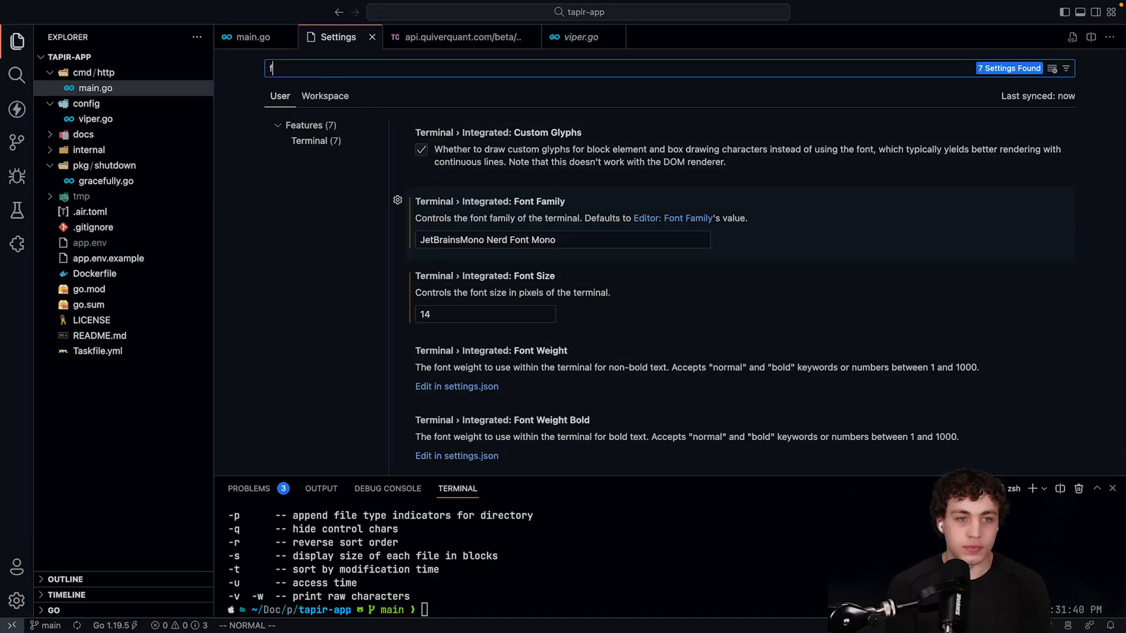
# Step: Search settings for 'font' to see Editor: Font Family, then return to main.go
pyautogui.write('ont')
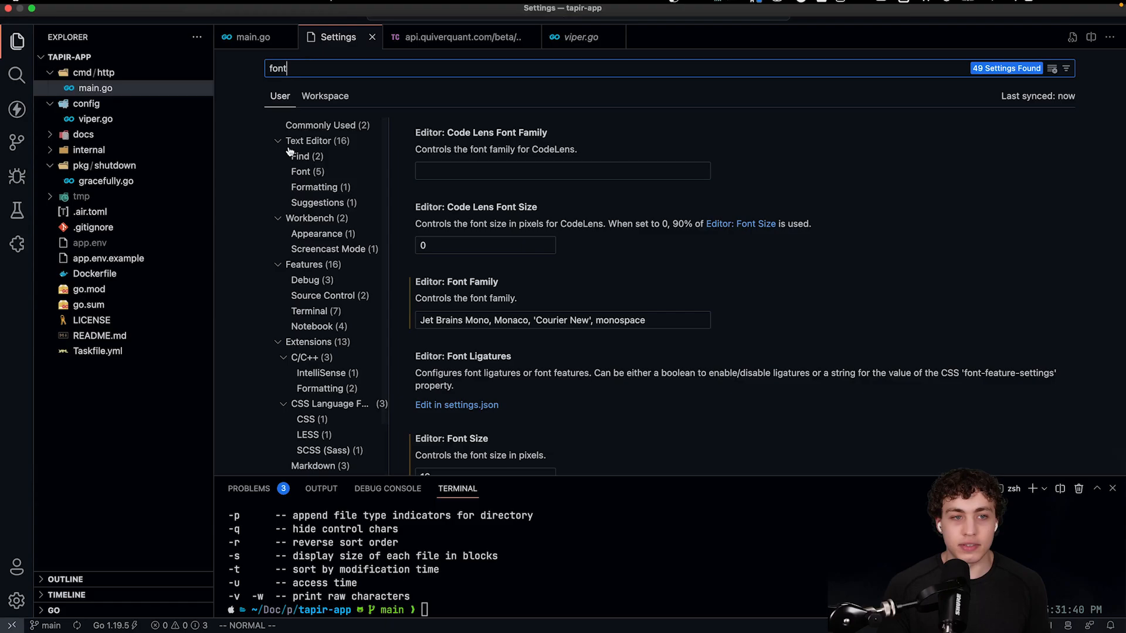
pyautogui.click(251, 36)
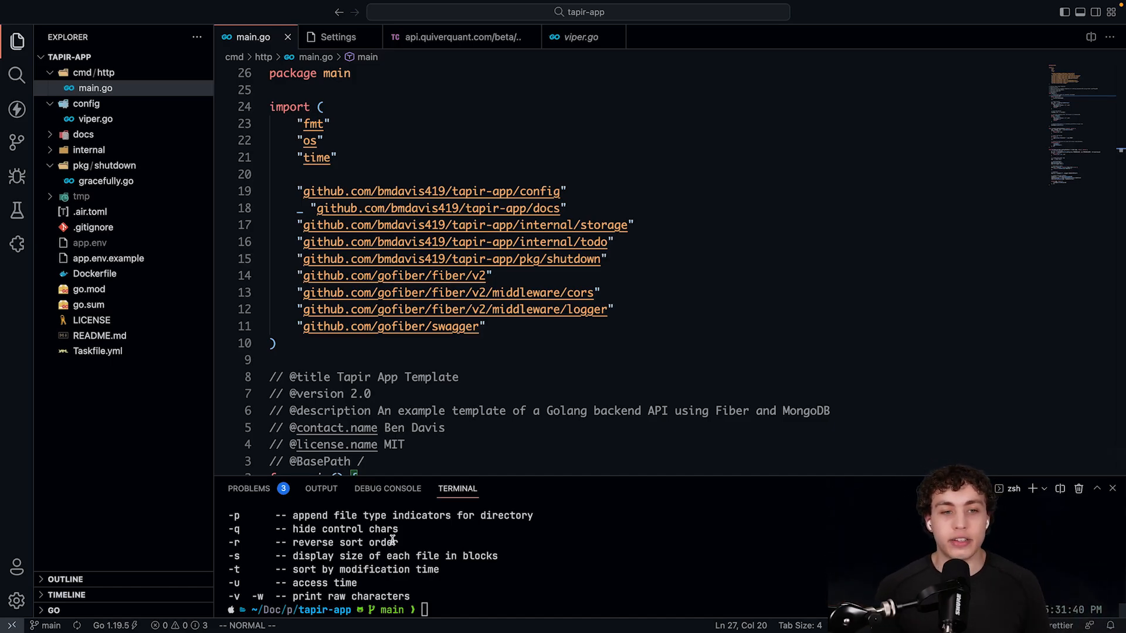
pyautogui.moveTo(470, 319)
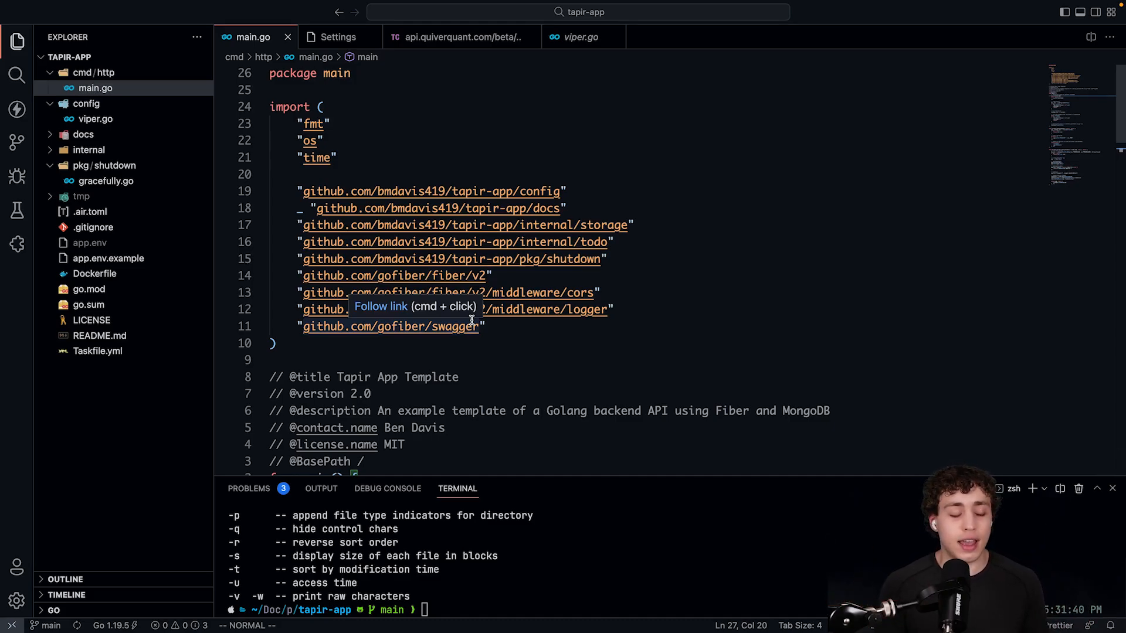
pyautogui.moveTo(524, 342)
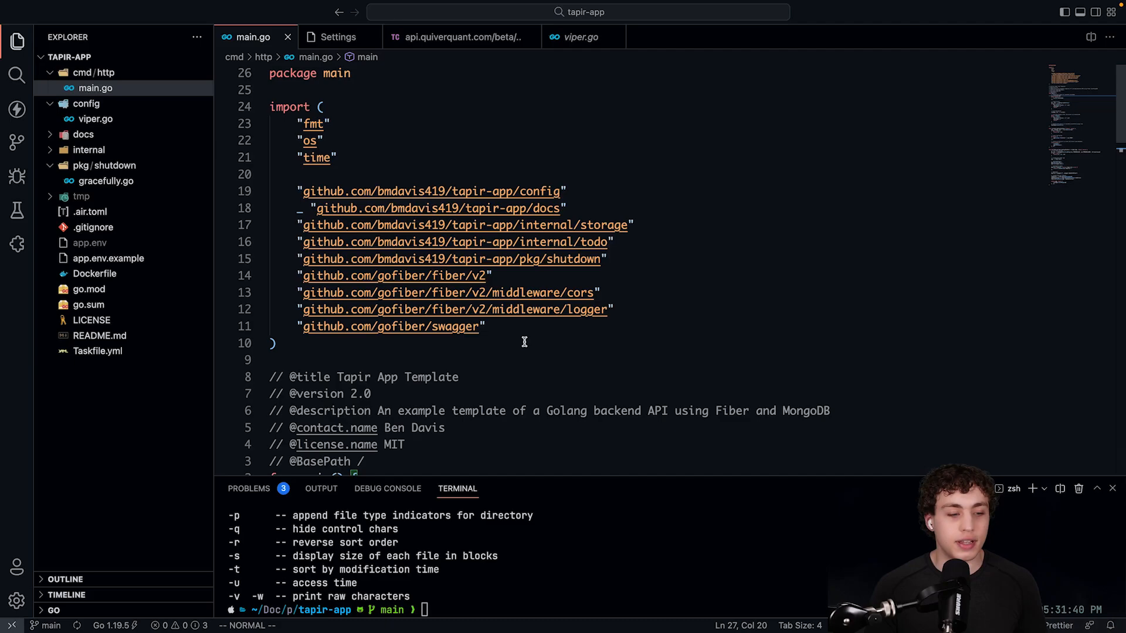
# Step: Show the Extensions marketplace results for the 'go' search
pyautogui.click(18, 601)
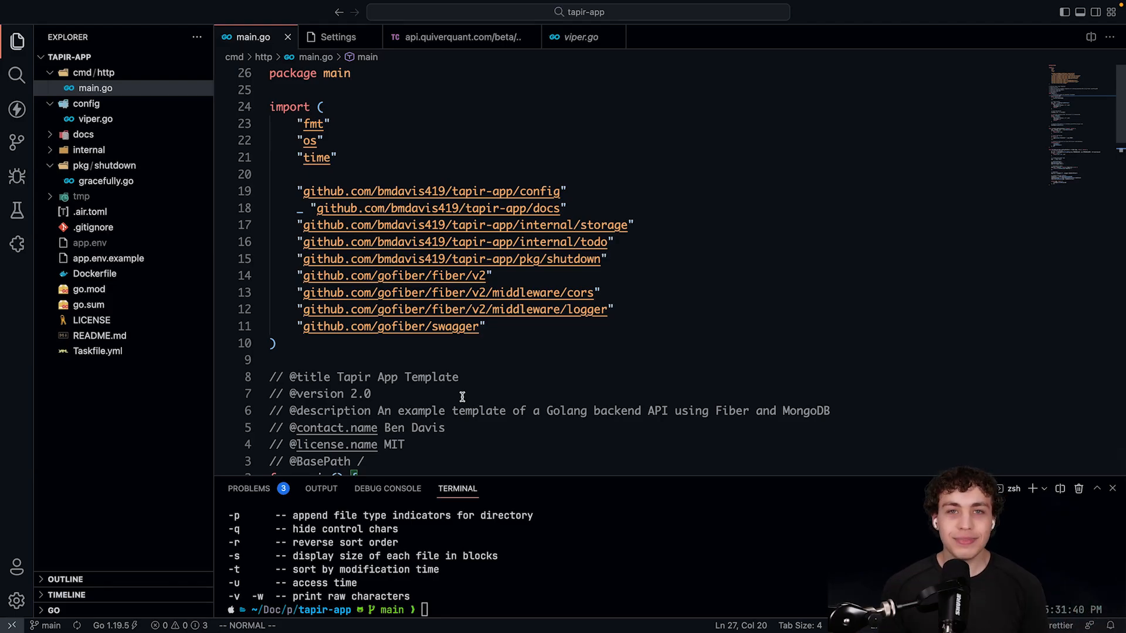
pyautogui.moveTo(498, 361)
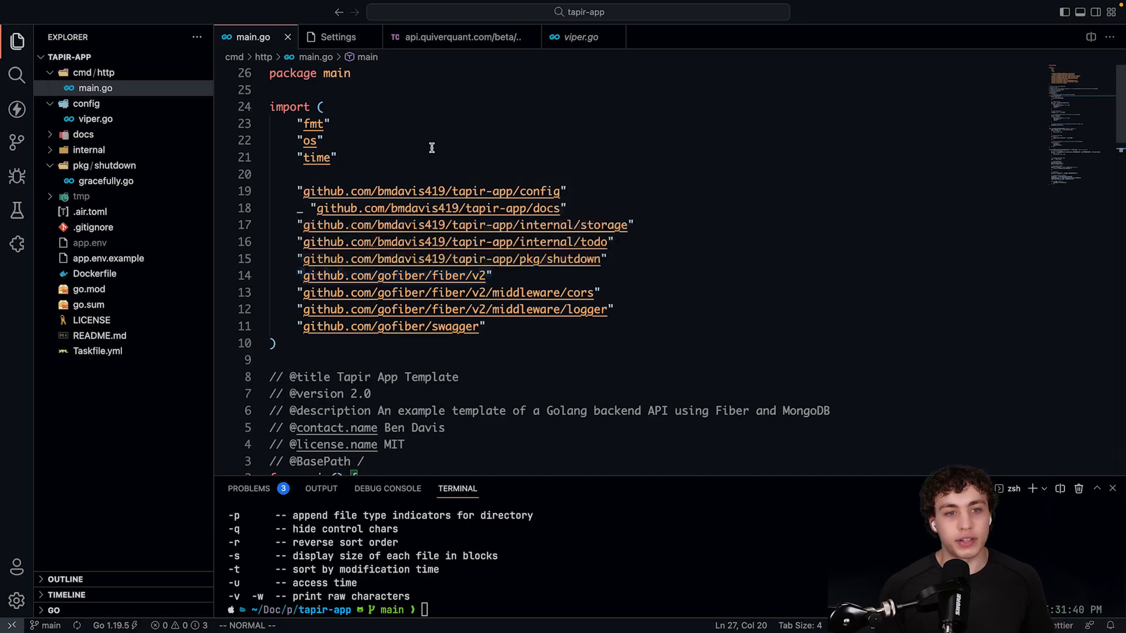
pyautogui.moveTo(425, 120)
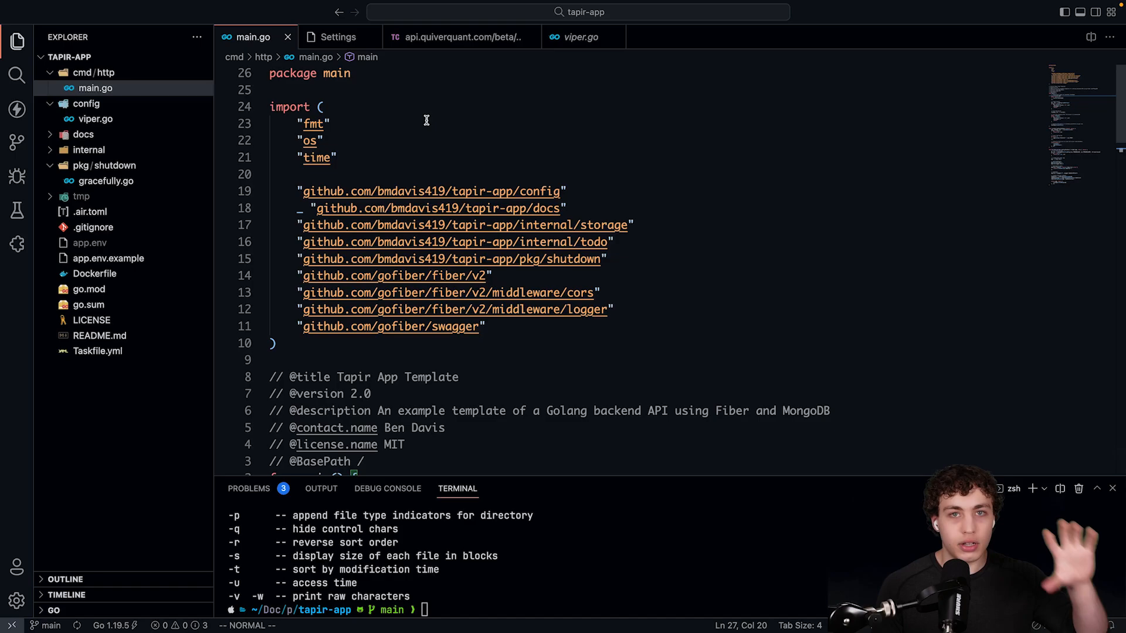
pyautogui.click(17, 244)
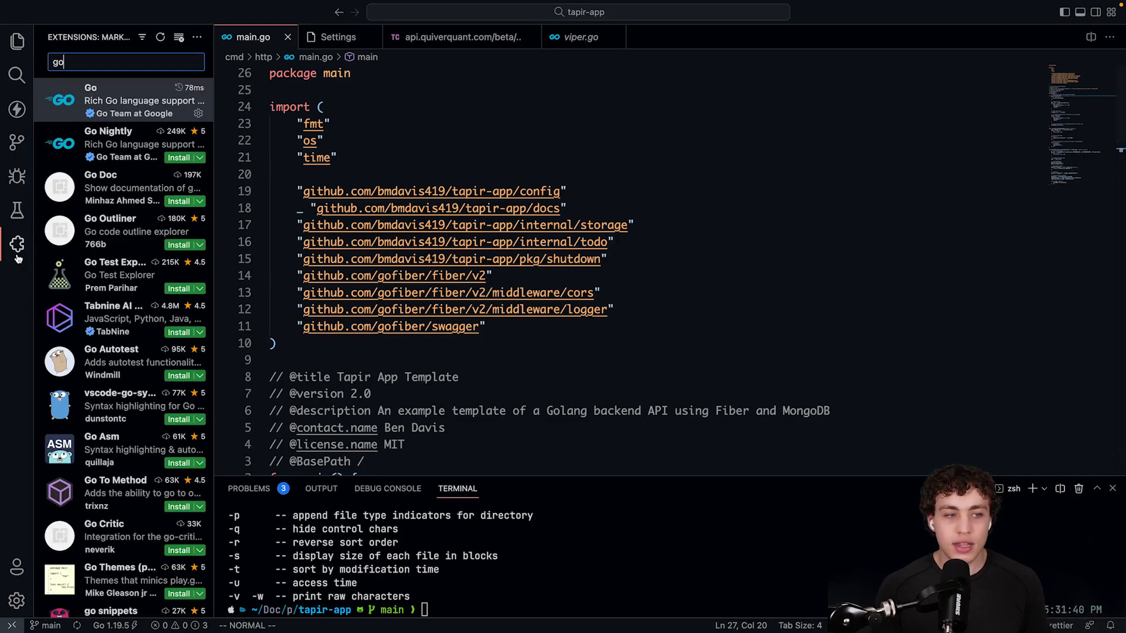
# Step: View the official Go extension's details page, then return to main.go
pyautogui.click(90, 101)
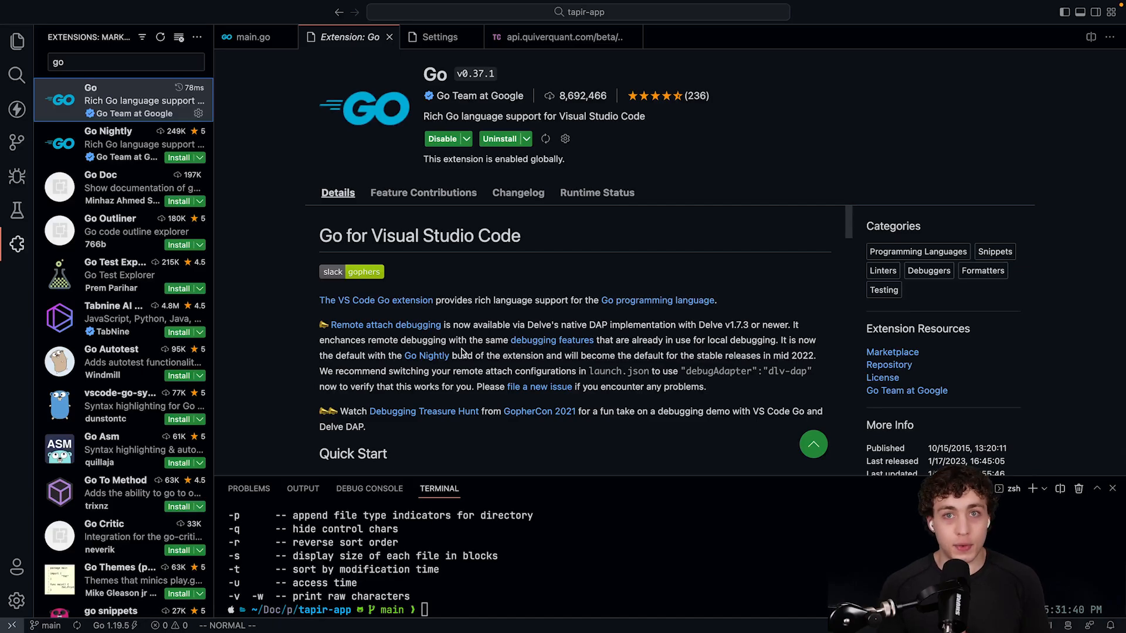
pyautogui.moveTo(206, 232)
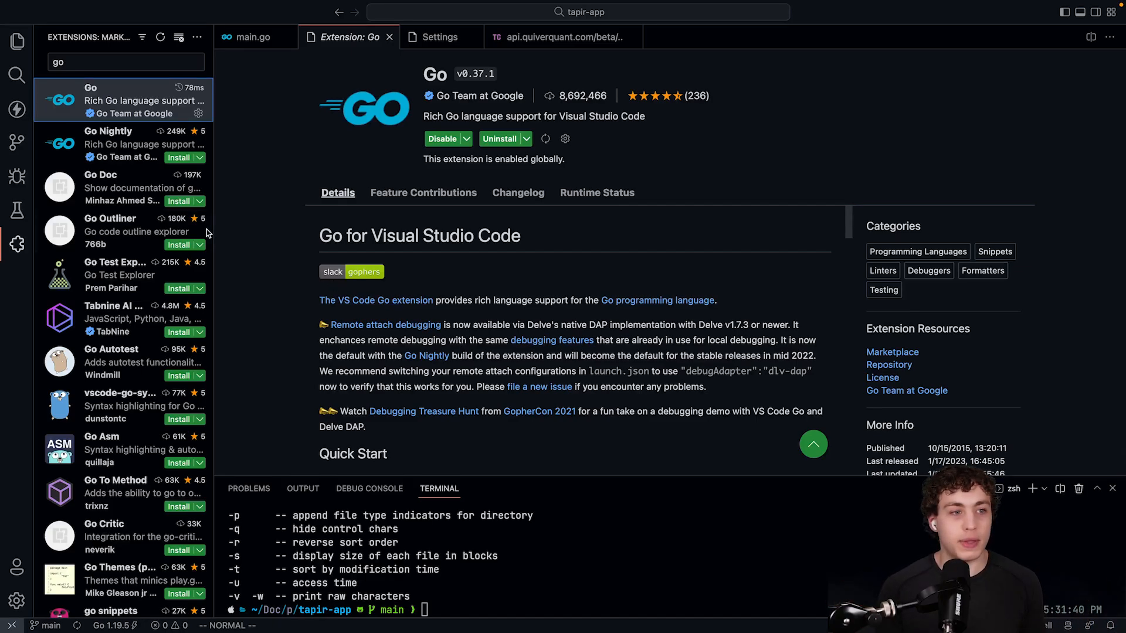
pyautogui.click(253, 37)
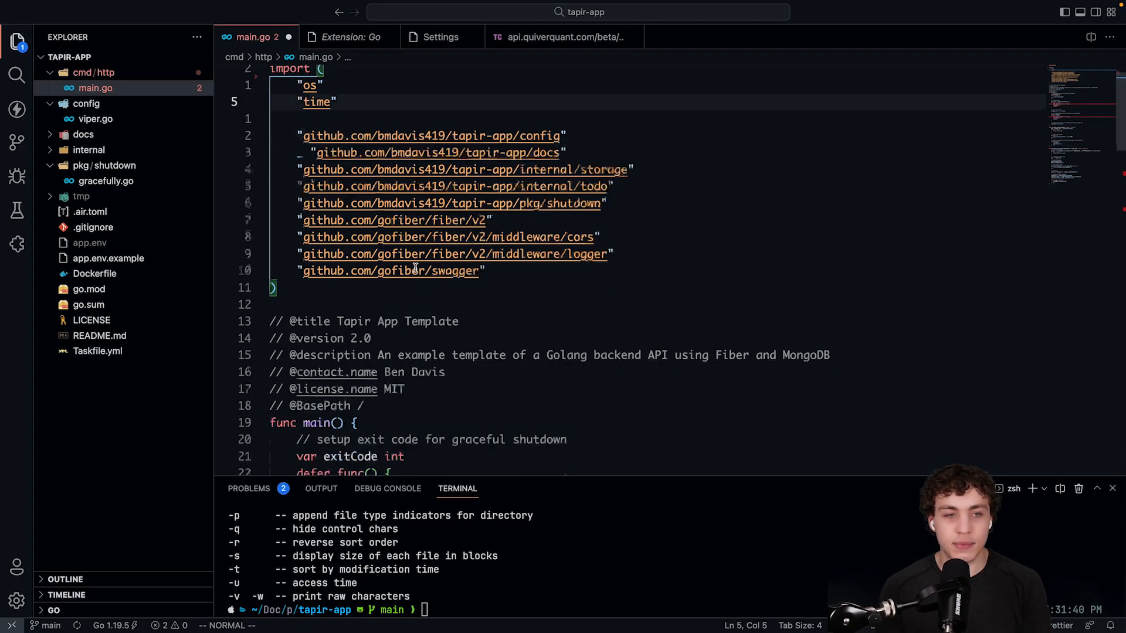
pyautogui.scroll(-3)
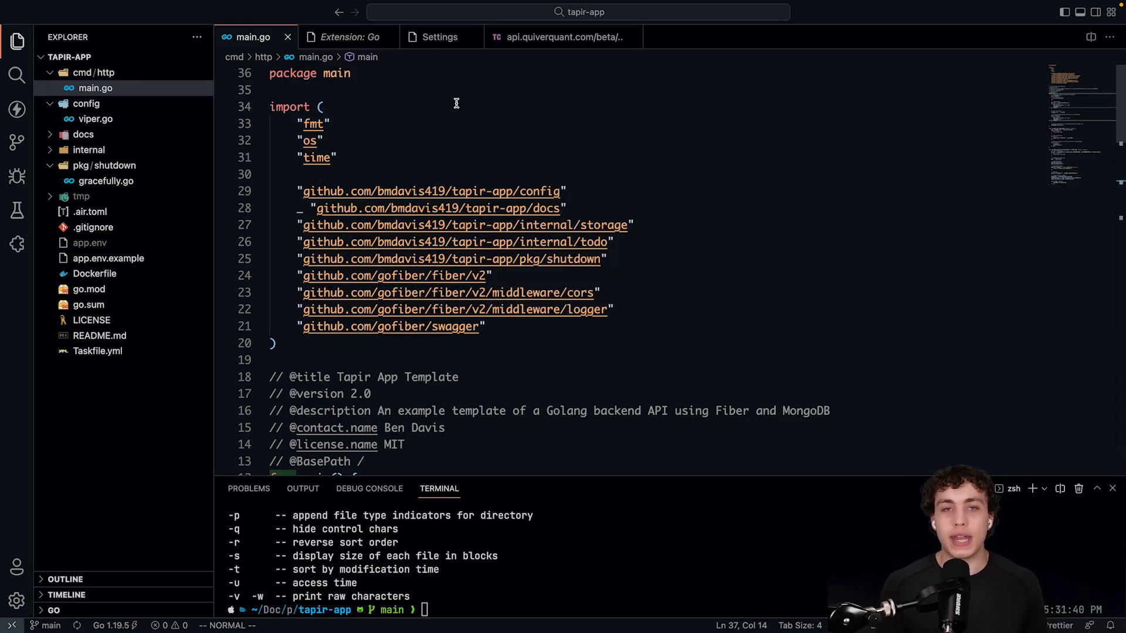
pyautogui.scroll(-3)
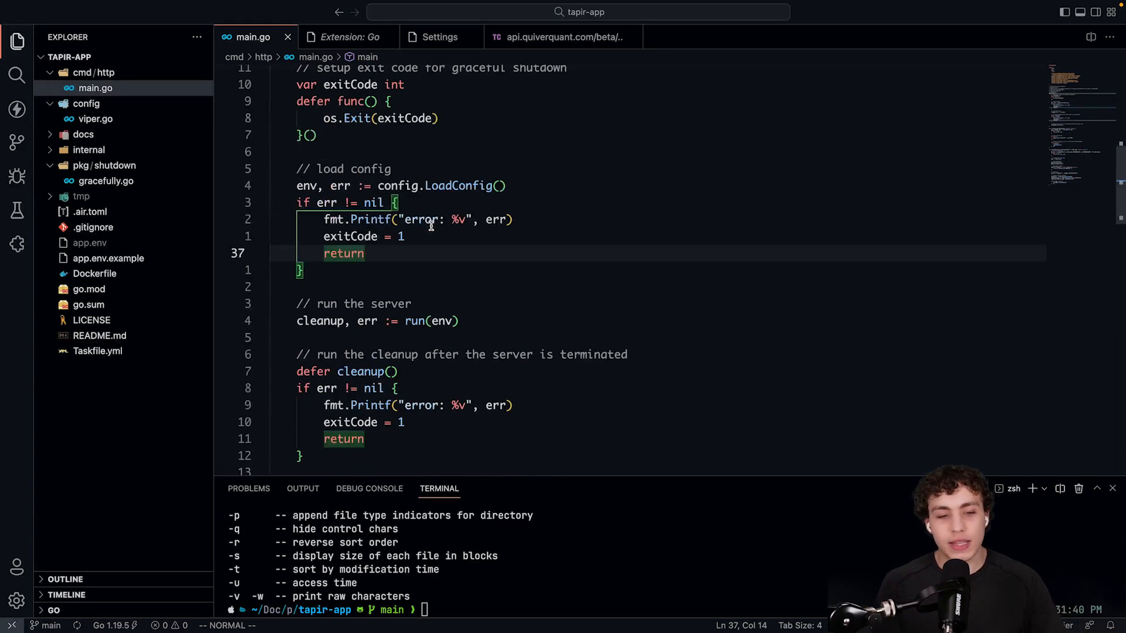
pyautogui.scroll(3)
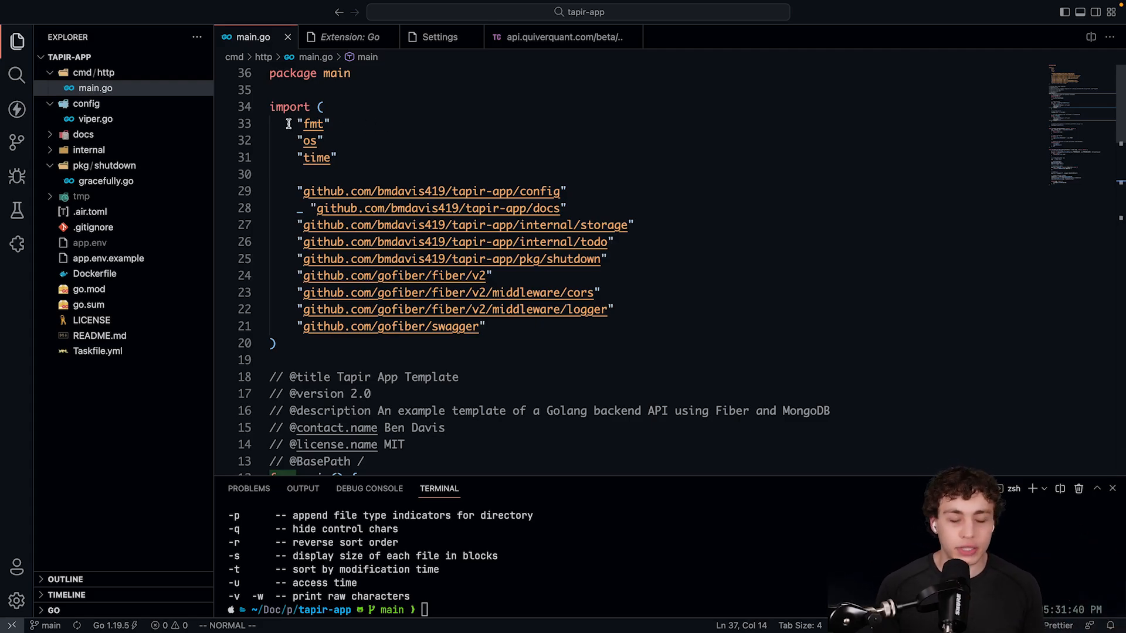
pyautogui.click(18, 109)
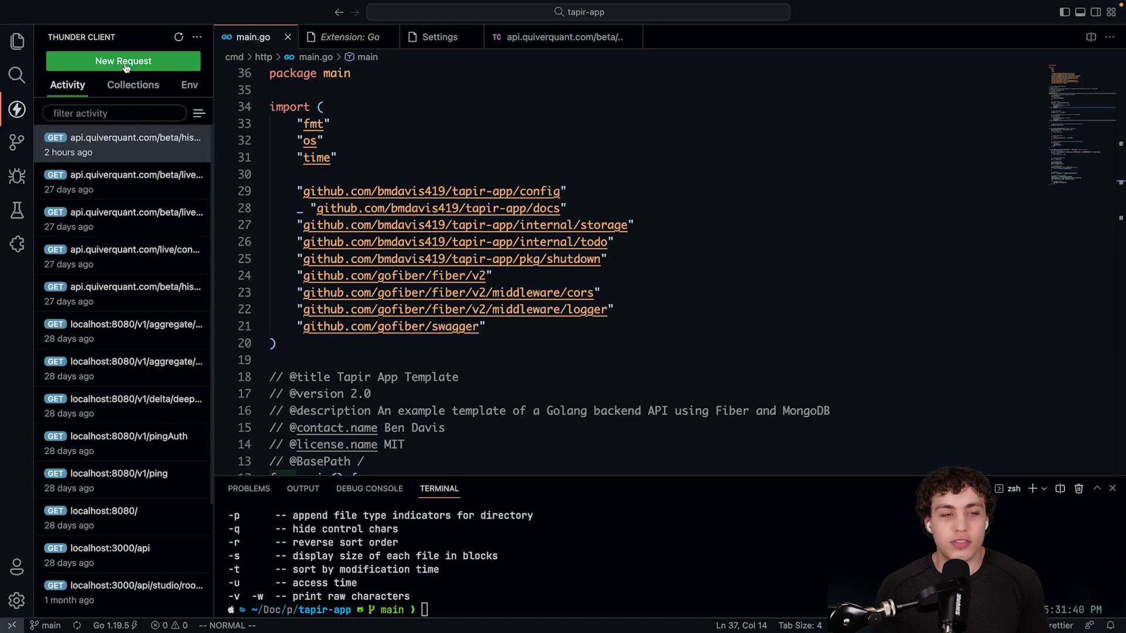
# Step: Browse Thunder Client's Collections and Env views and return to Activity history
pyautogui.click(123, 60)
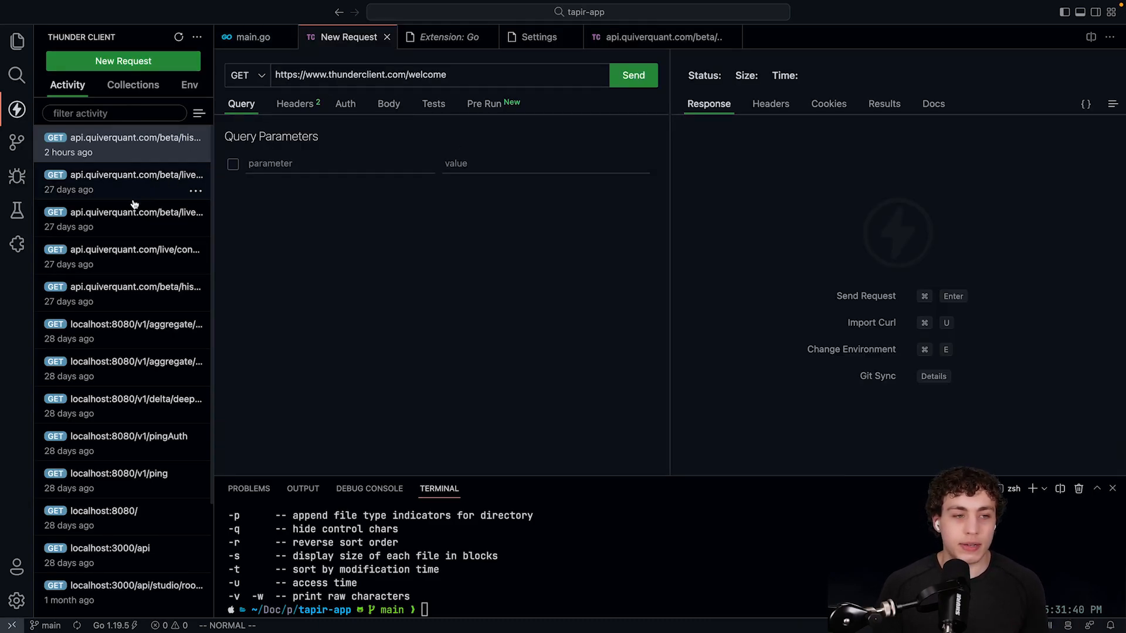
pyautogui.click(133, 85)
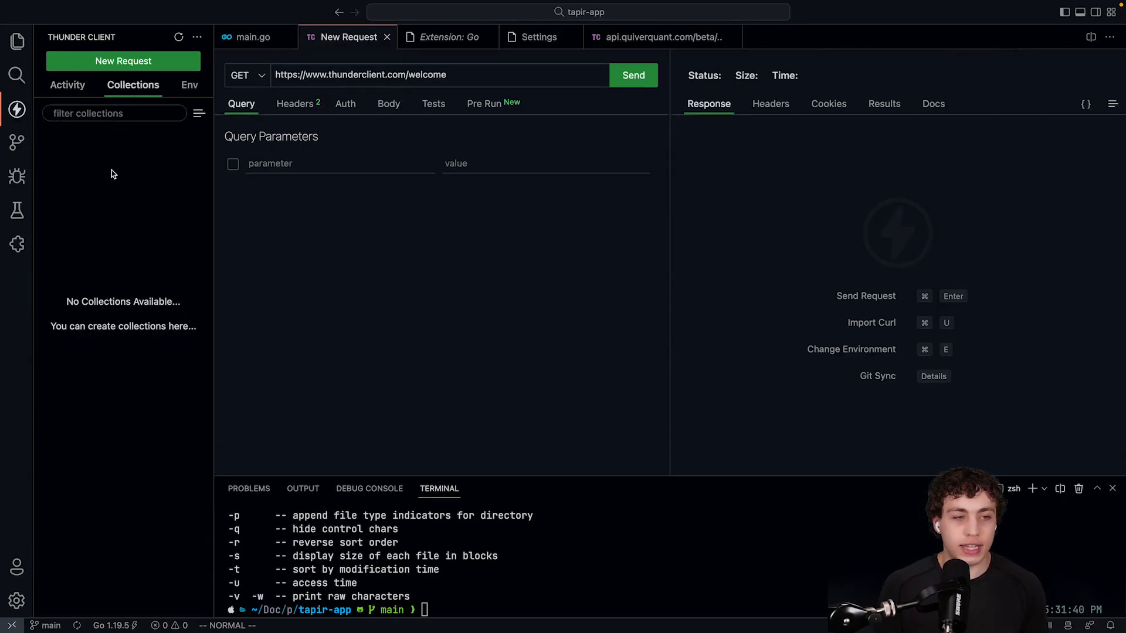
pyautogui.click(189, 85)
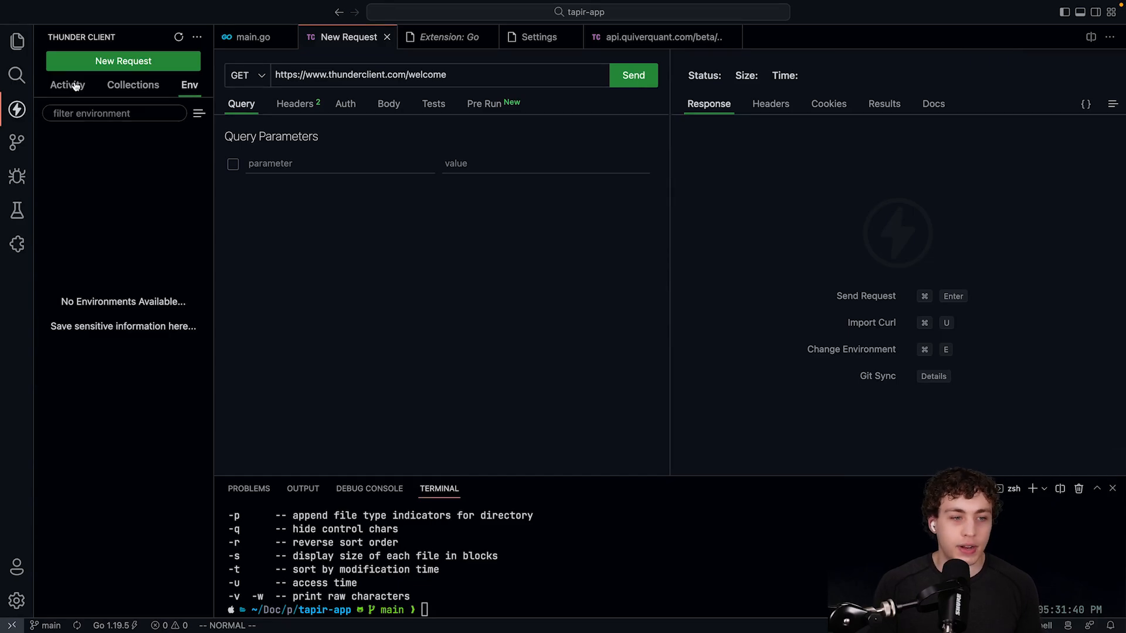
pyautogui.click(69, 85)
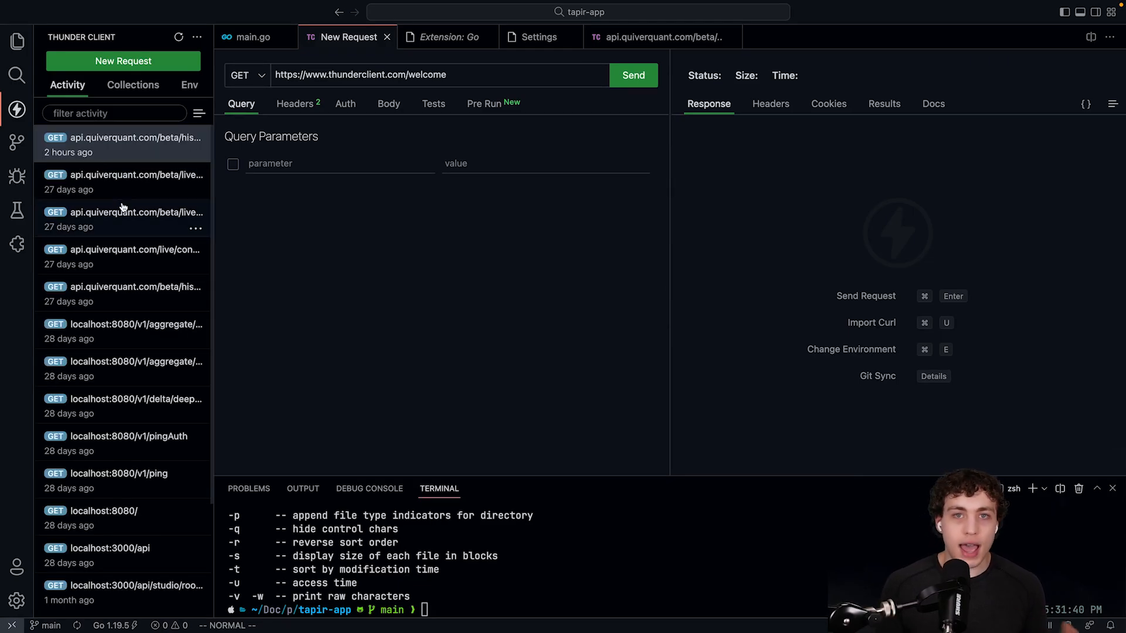
# Step: Load an earlier quiverquant API request from the history
pyautogui.click(122, 219)
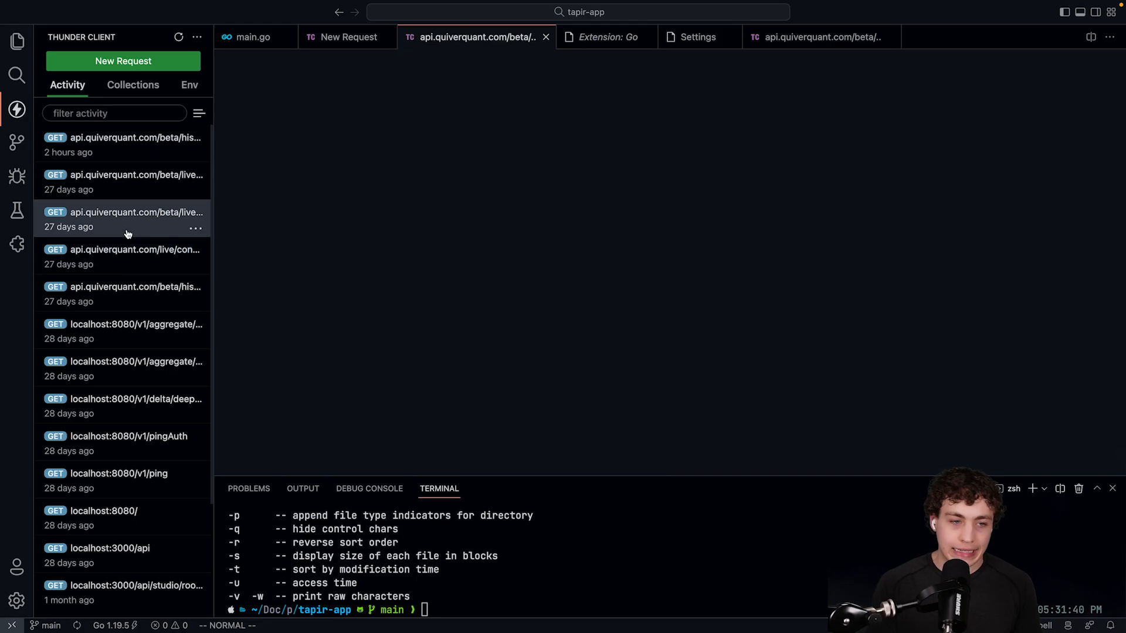
# Step: Send the congresstrading request for its 200 OK JSON response, then return to main.go via Explorer
pyautogui.click(124, 219)
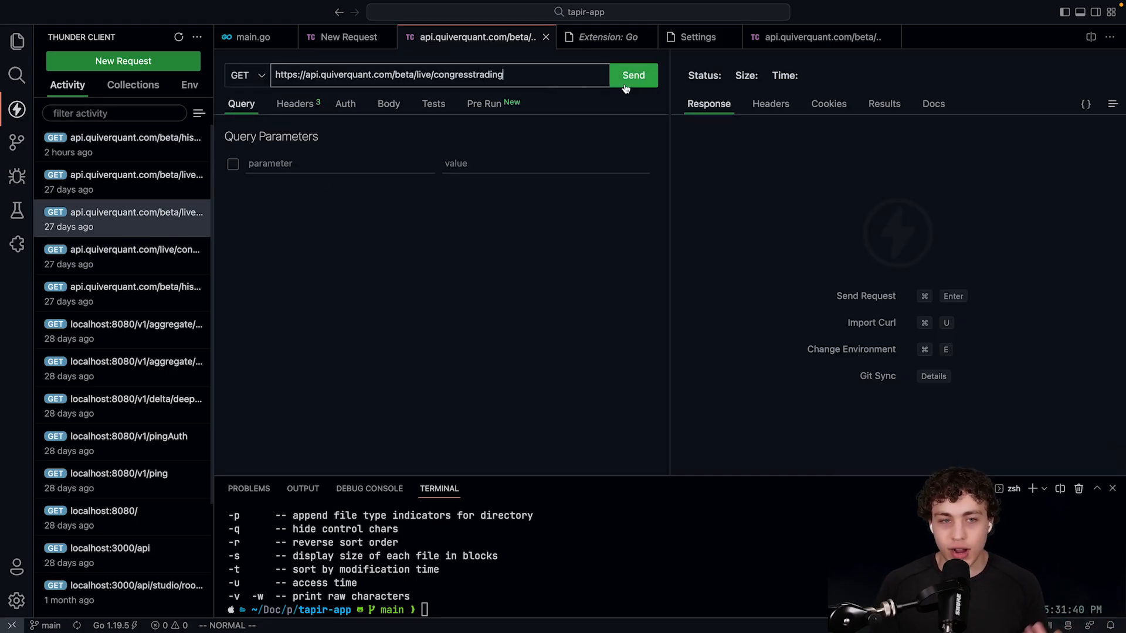
pyautogui.click(633, 75)
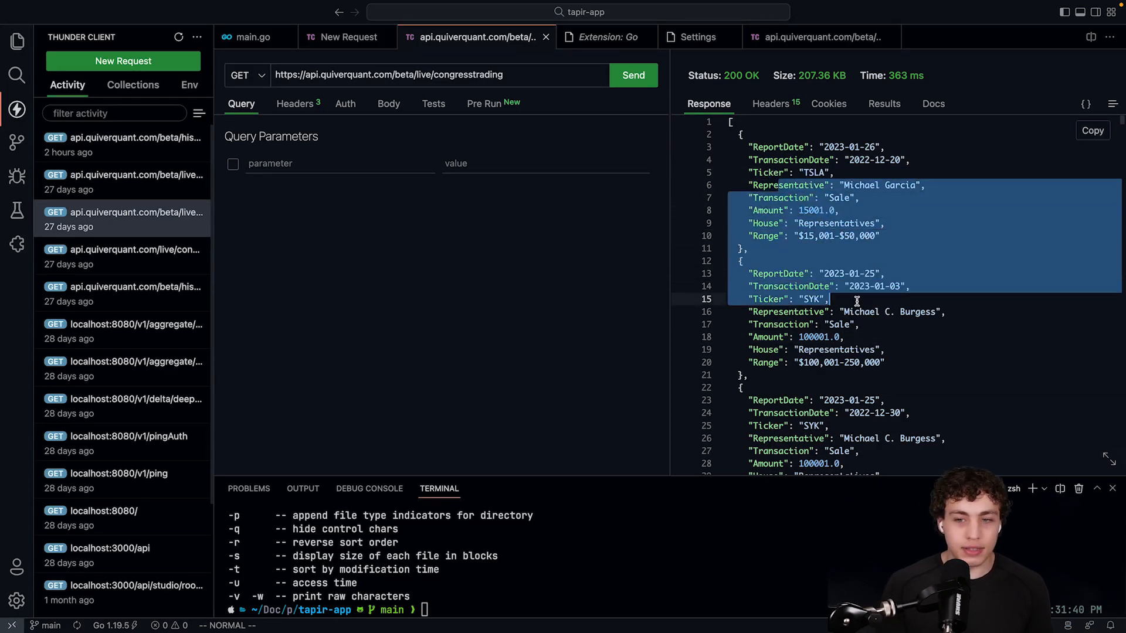
pyautogui.click(18, 41)
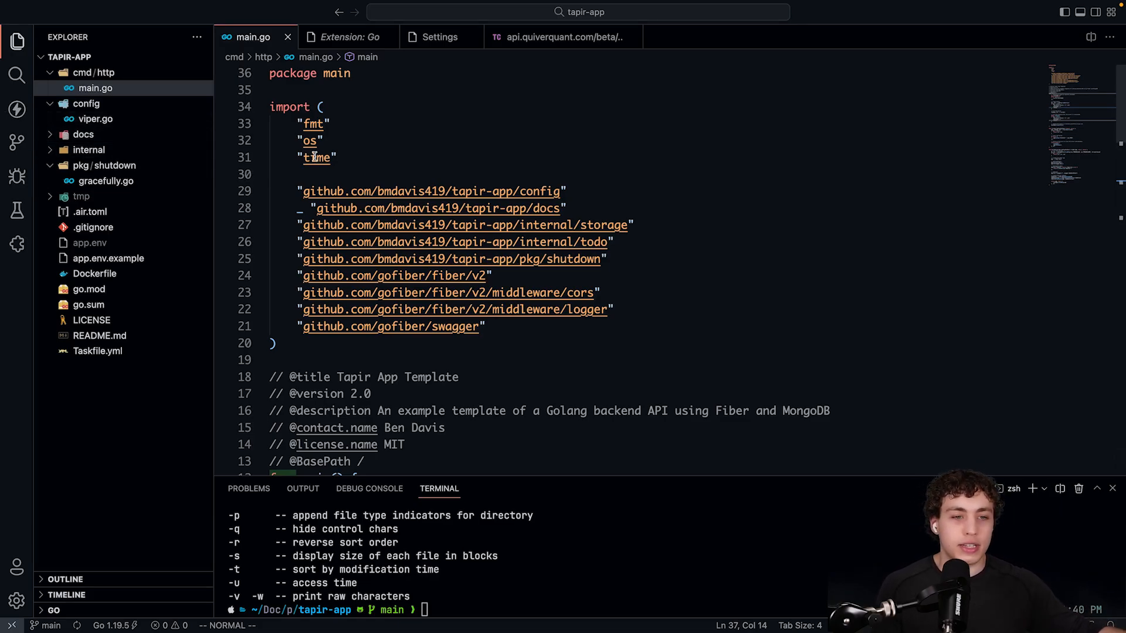
pyautogui.moveTo(420, 180)
pyautogui.write('vim')
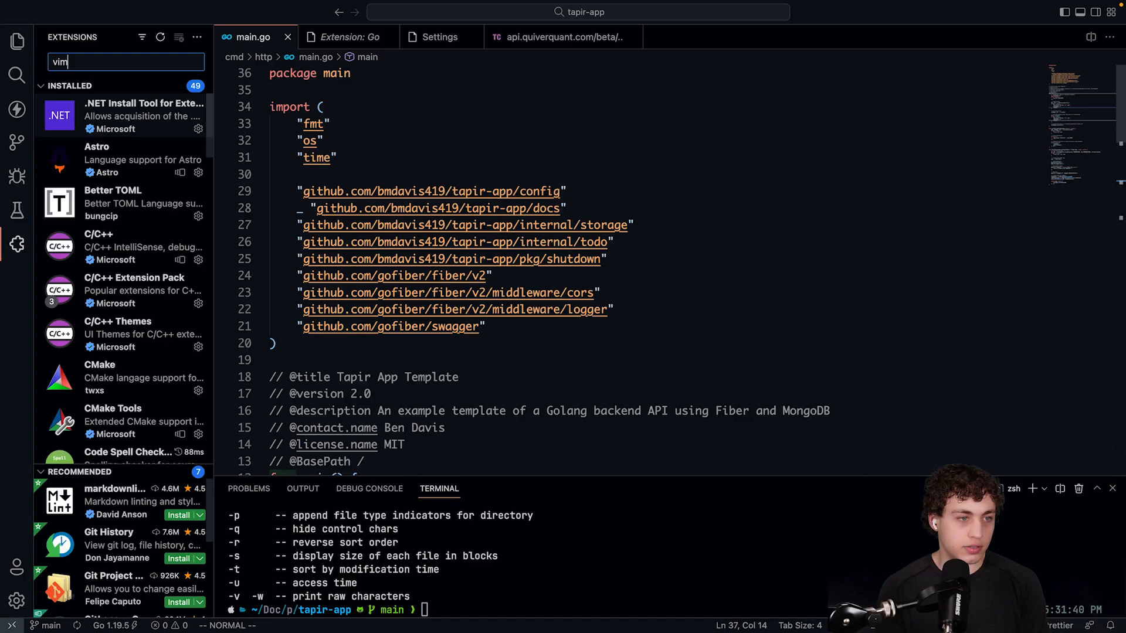
# Step: View the Vim emulation extension's details, then return to main.go
pyautogui.click(122, 99)
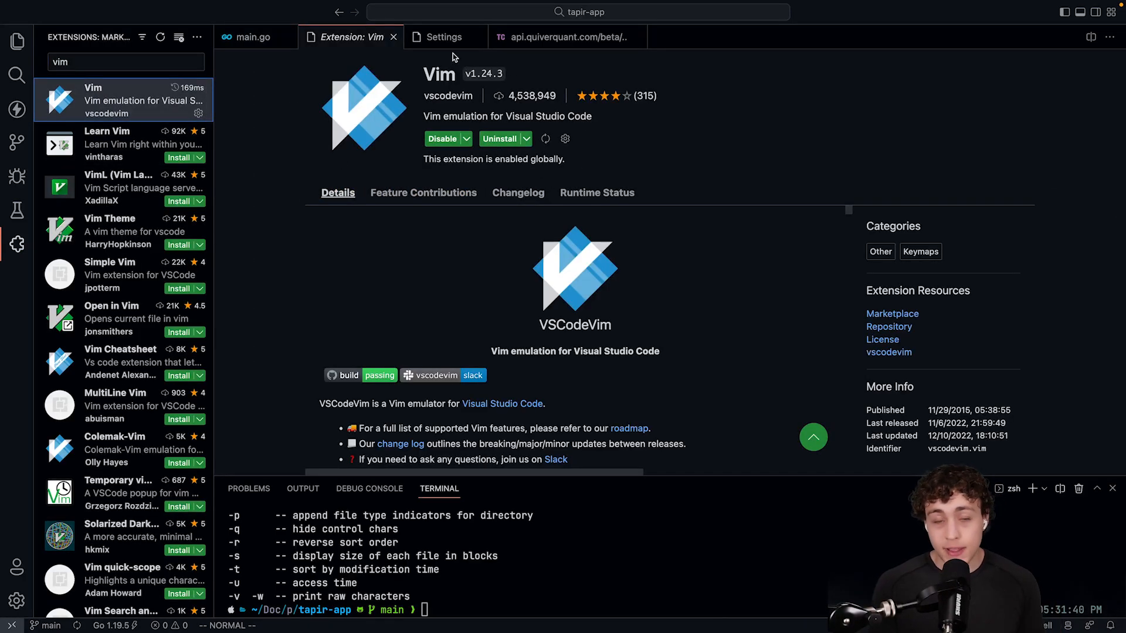
pyautogui.moveTo(393, 36)
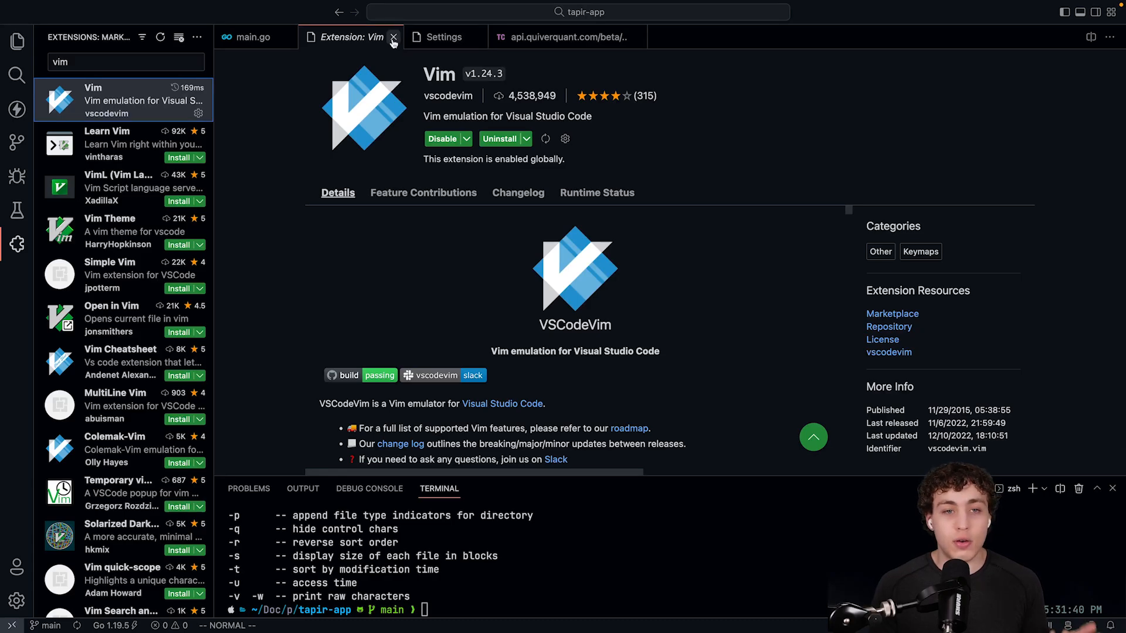
pyautogui.click(256, 37)
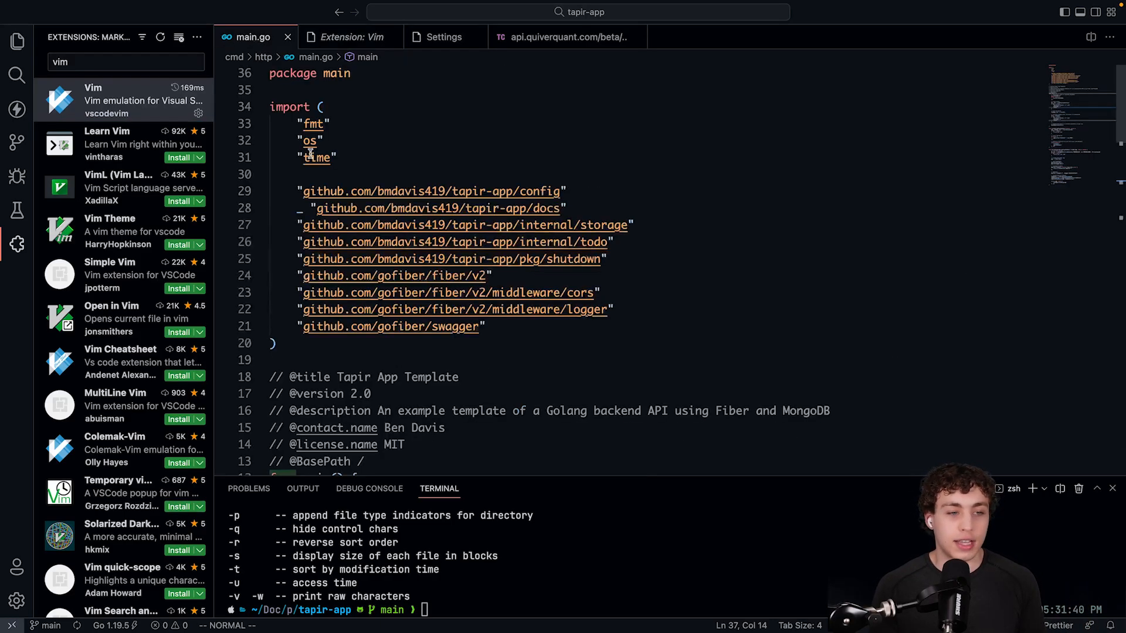
# Step: Show the Explorer files and move through main.go's main function with Vim motions
pyautogui.click(18, 41)
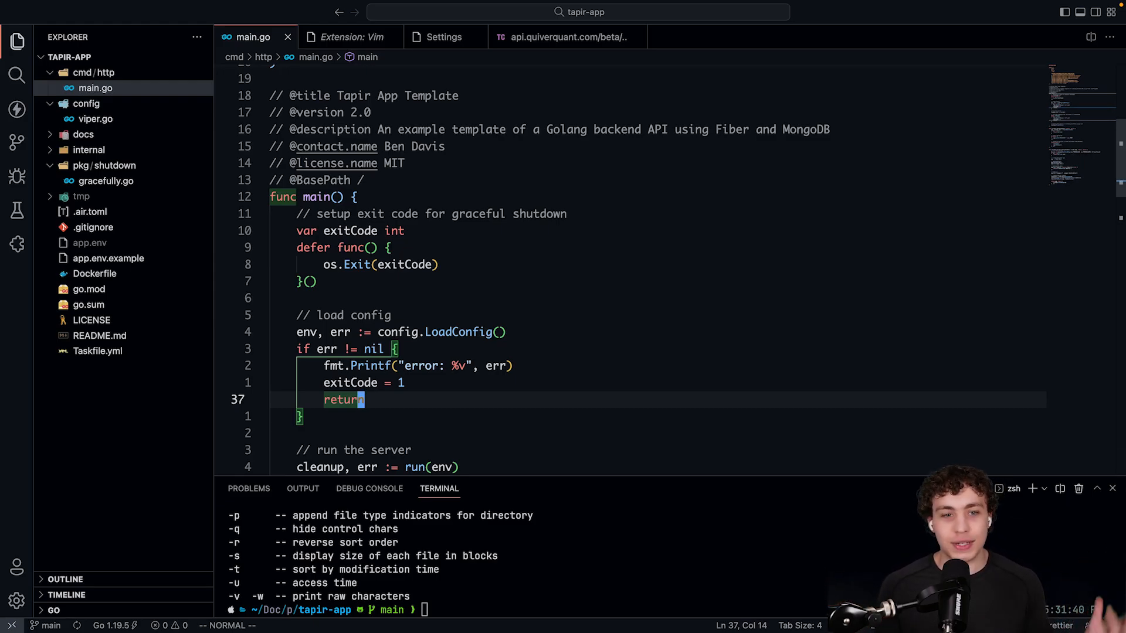
pyautogui.press('up')
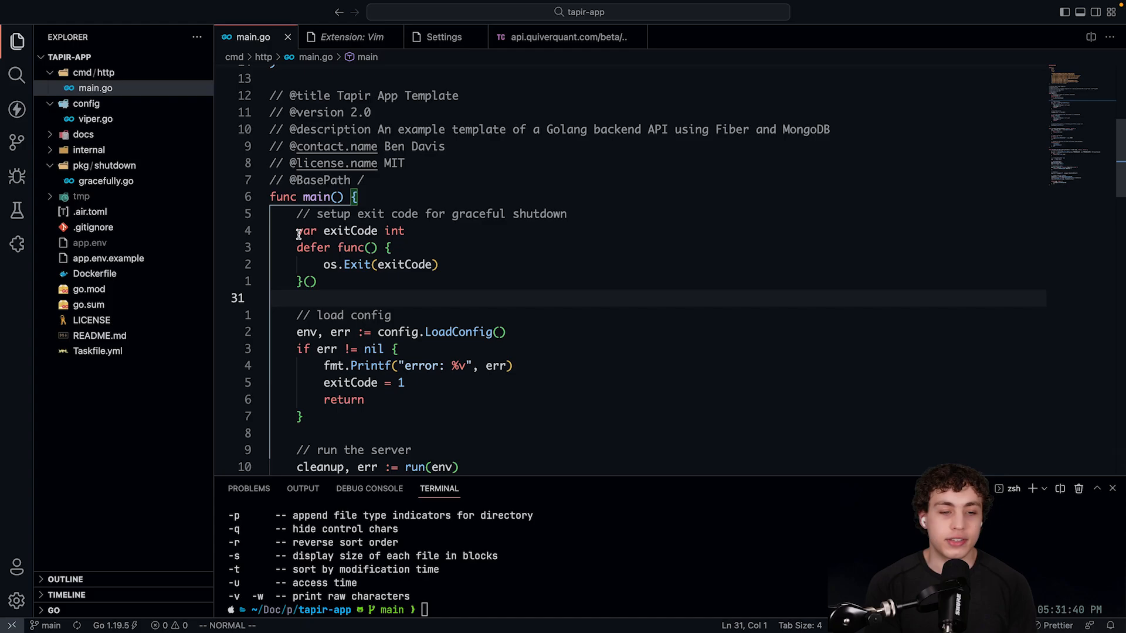
# Step: Save main.go with :w, visit config/viper.go, and return to main.go via previousEditor
pyautogui.click(95, 119)
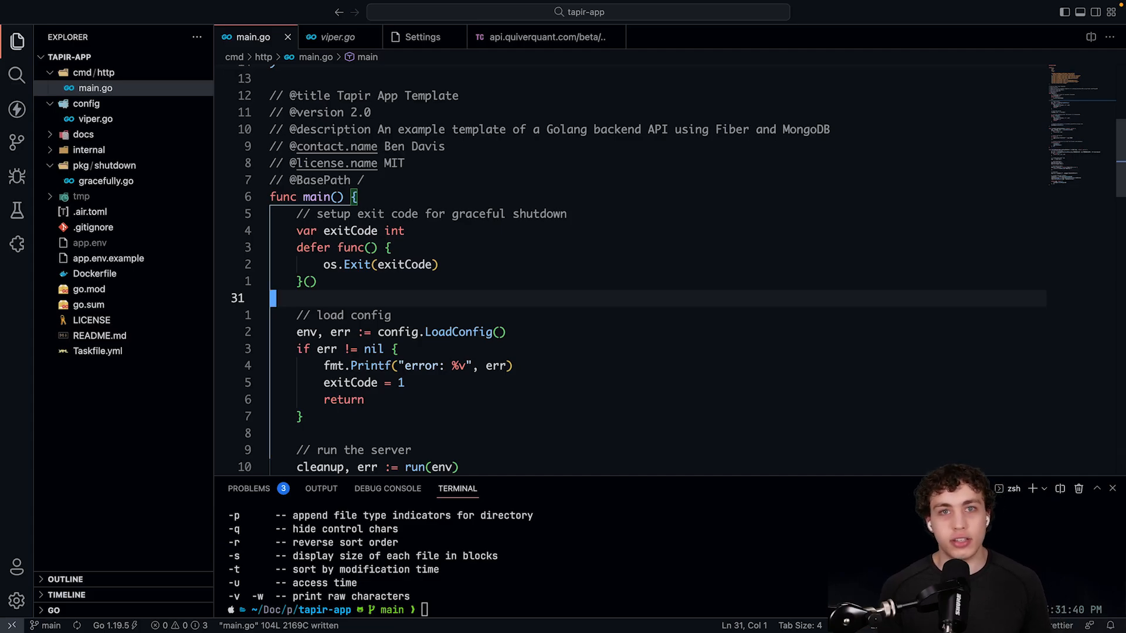
pyautogui.moveTo(103, 136)
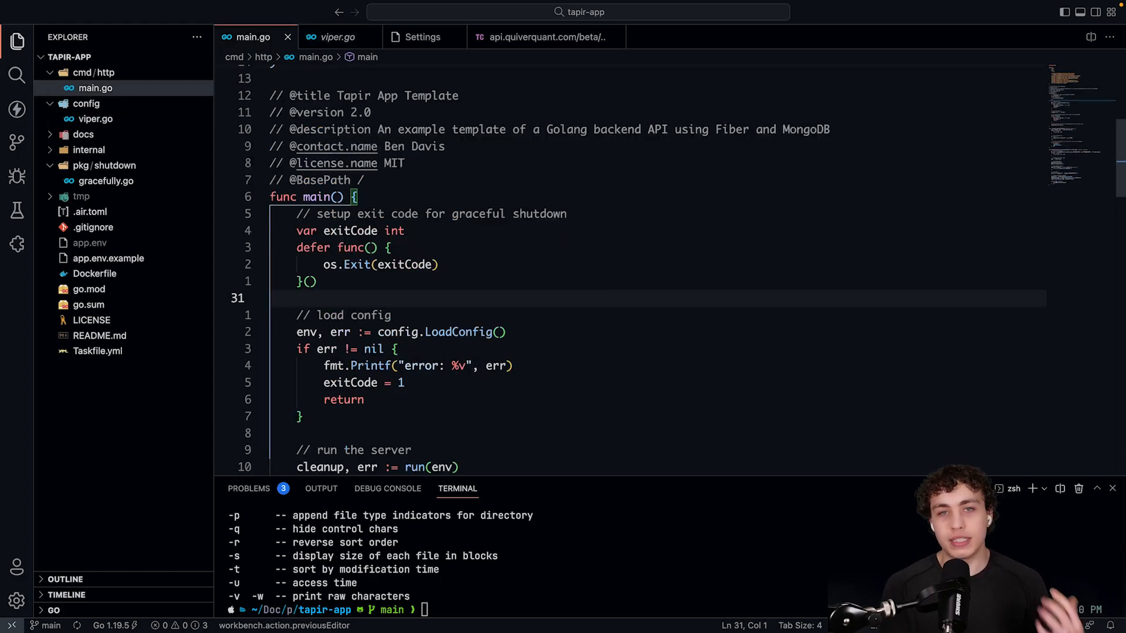
pyautogui.click(338, 36)
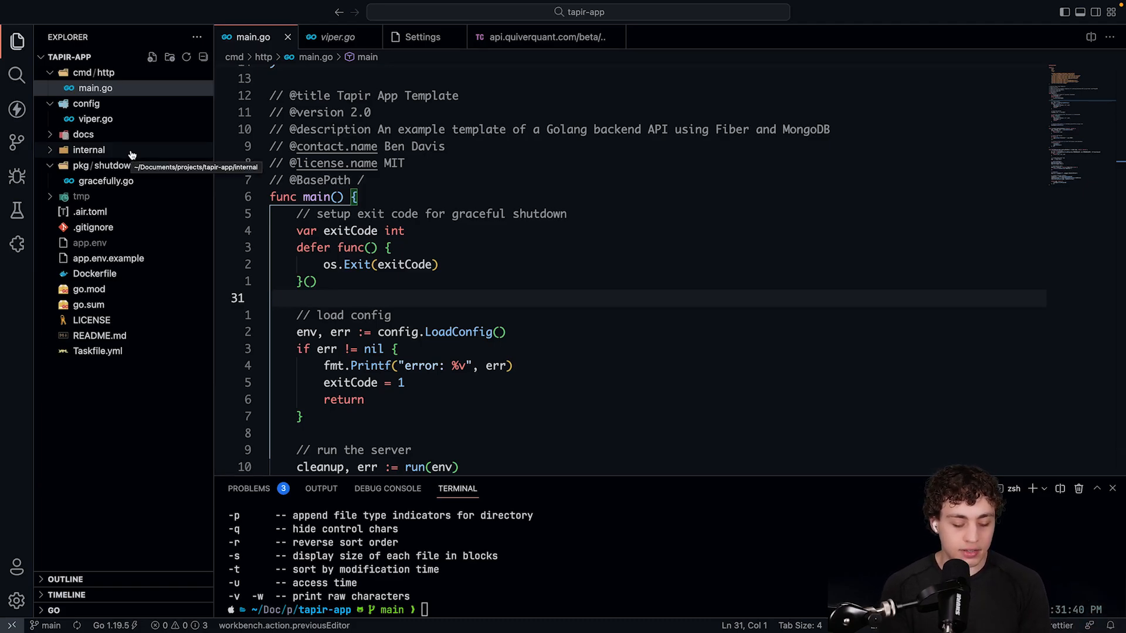
# Step: Expand the docs folder in the Explorer and open docs.go with the Swagger template
pyautogui.click(104, 180)
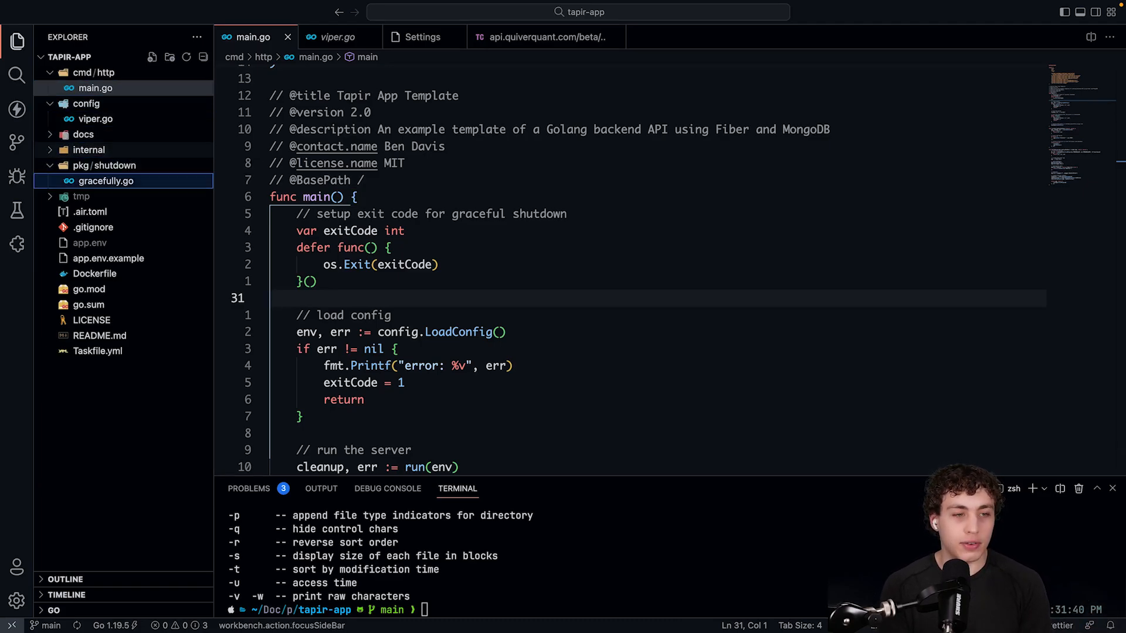
pyautogui.click(84, 134)
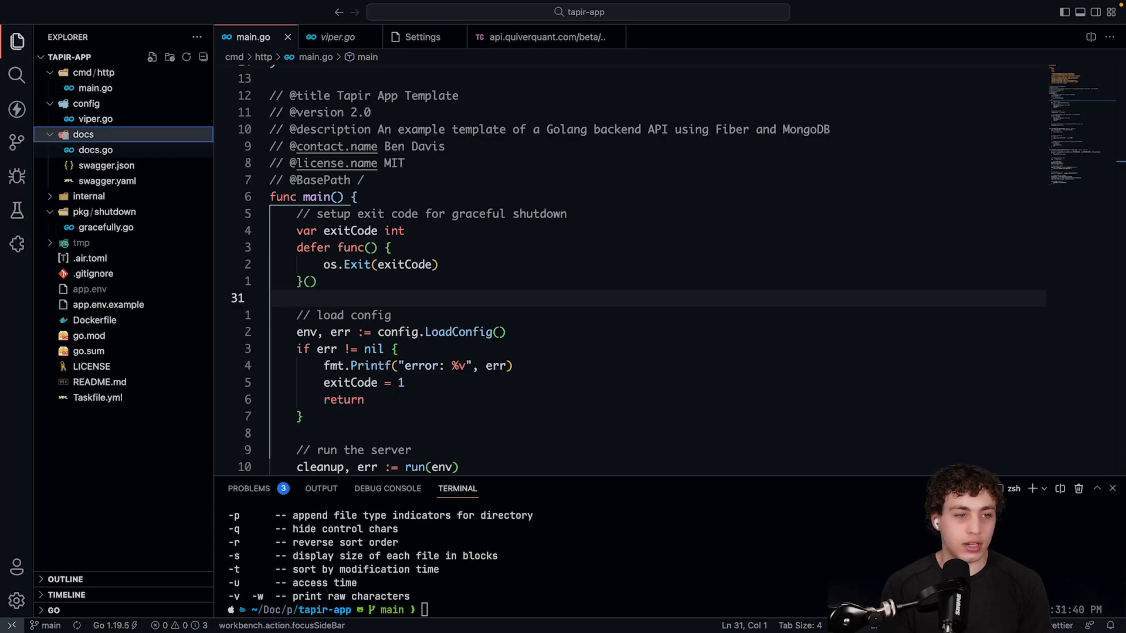
pyautogui.click(95, 149)
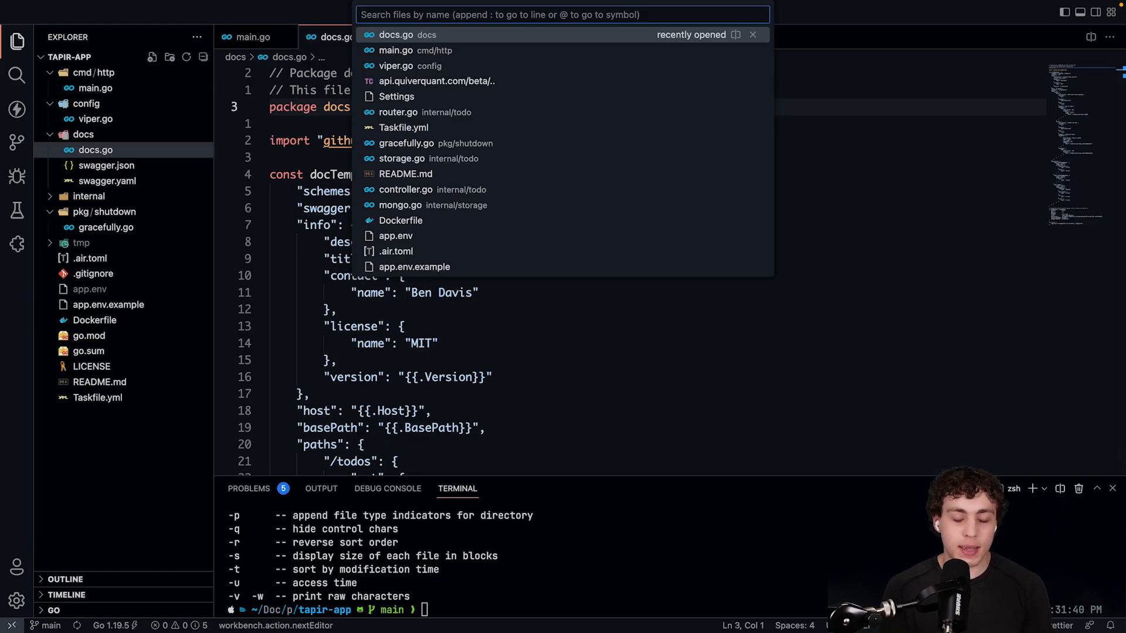
# Step: Open gracefully.go via quick open ('grta'), then switch to the Command Palette with '>'
pyautogui.write('grta')
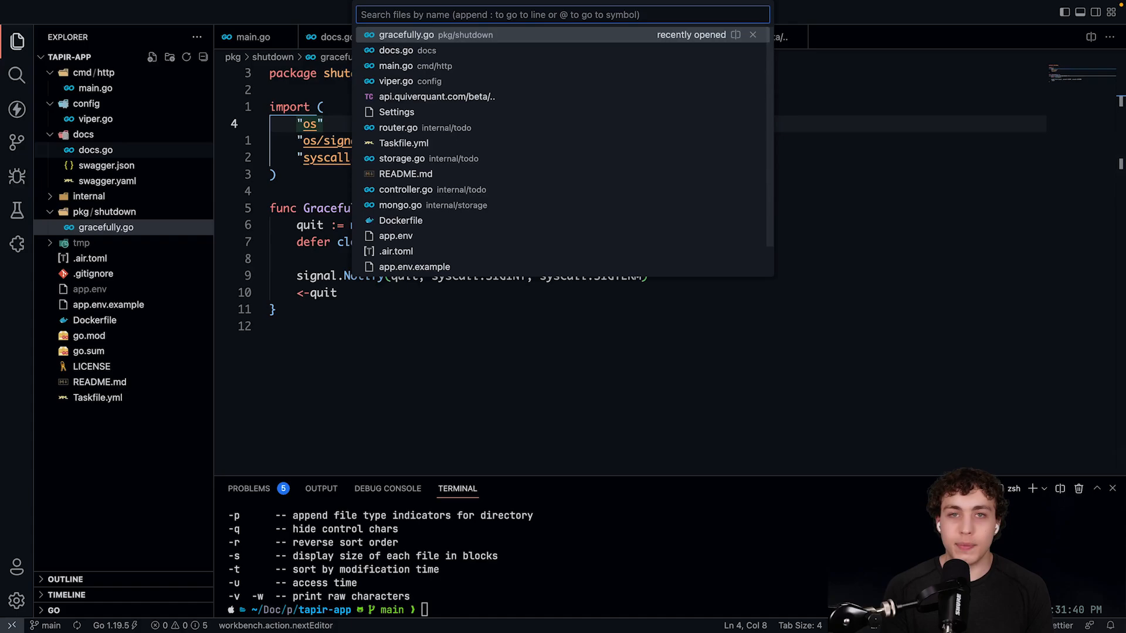
pyautogui.write('>')
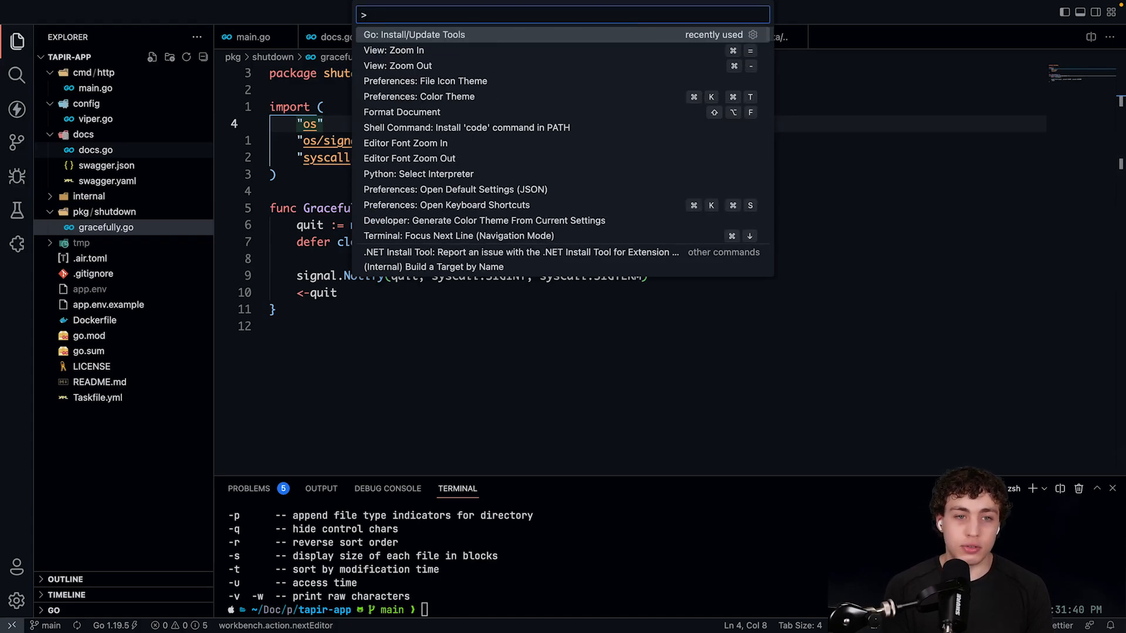
# Step: Run Go: Install/Update Tools with all seven tools selected and confirm successful installation
pyautogui.click(414, 34)
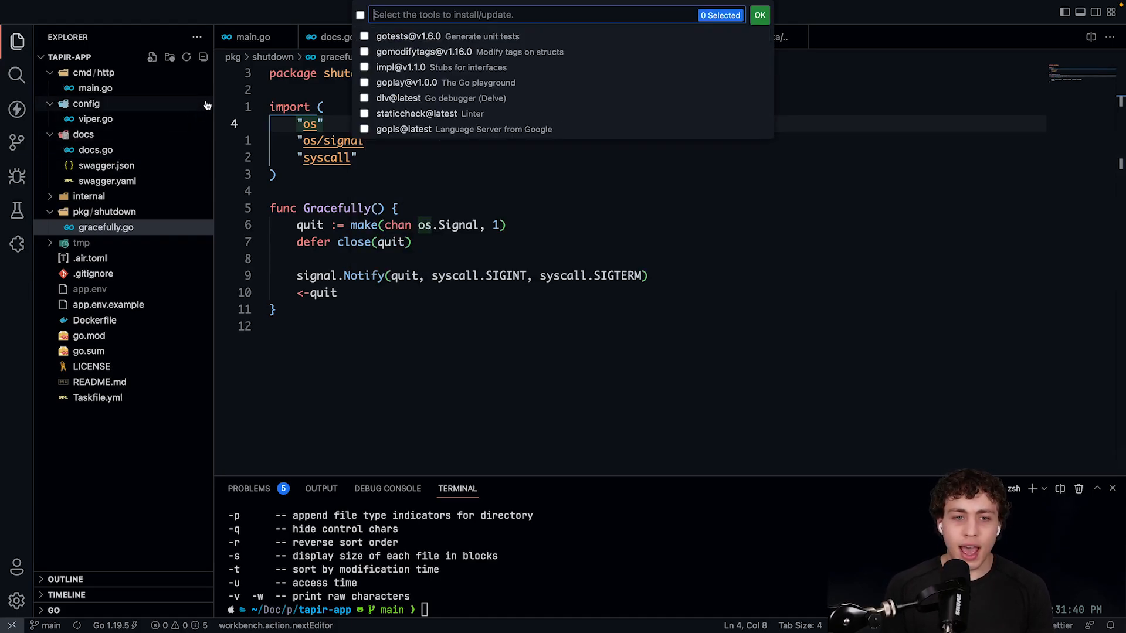
pyautogui.click(360, 14)
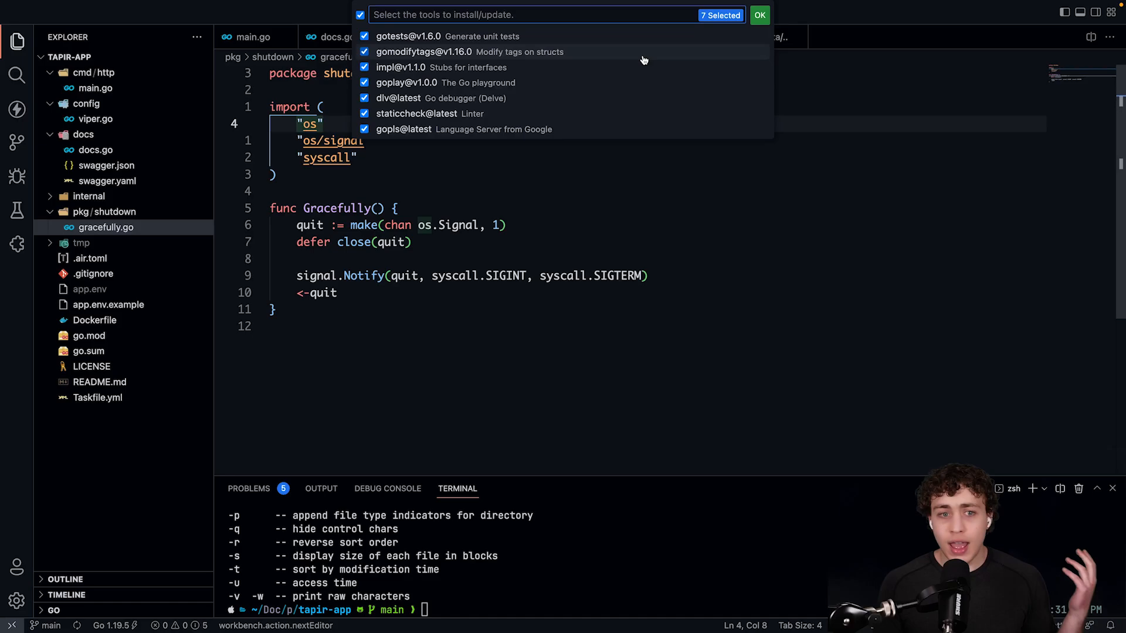
pyautogui.moveTo(683, 41)
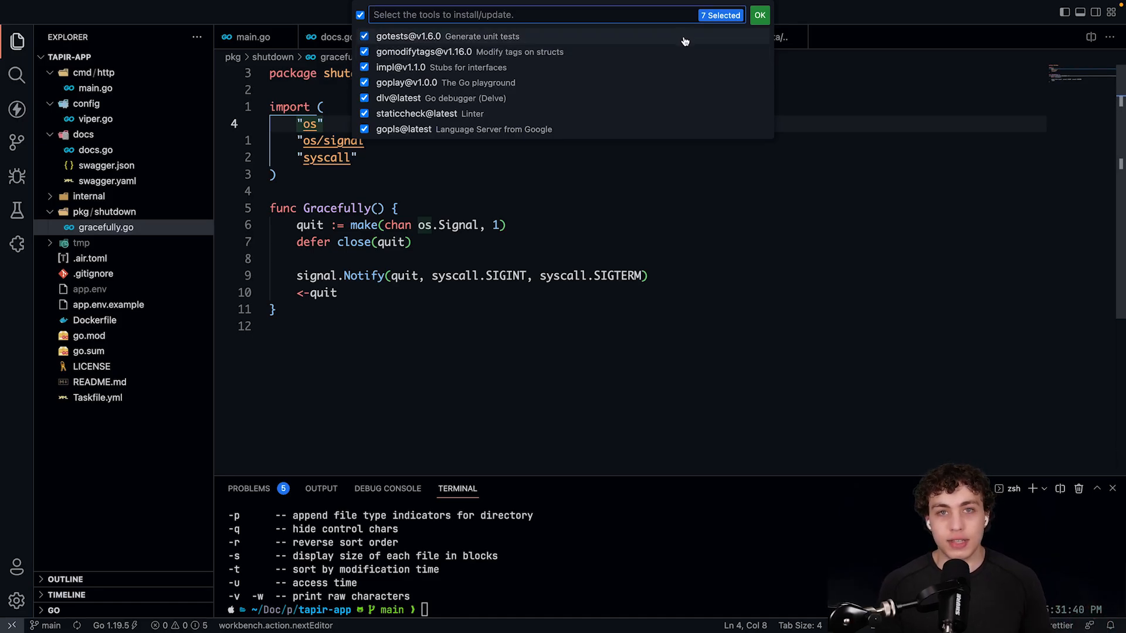
pyautogui.click(758, 14)
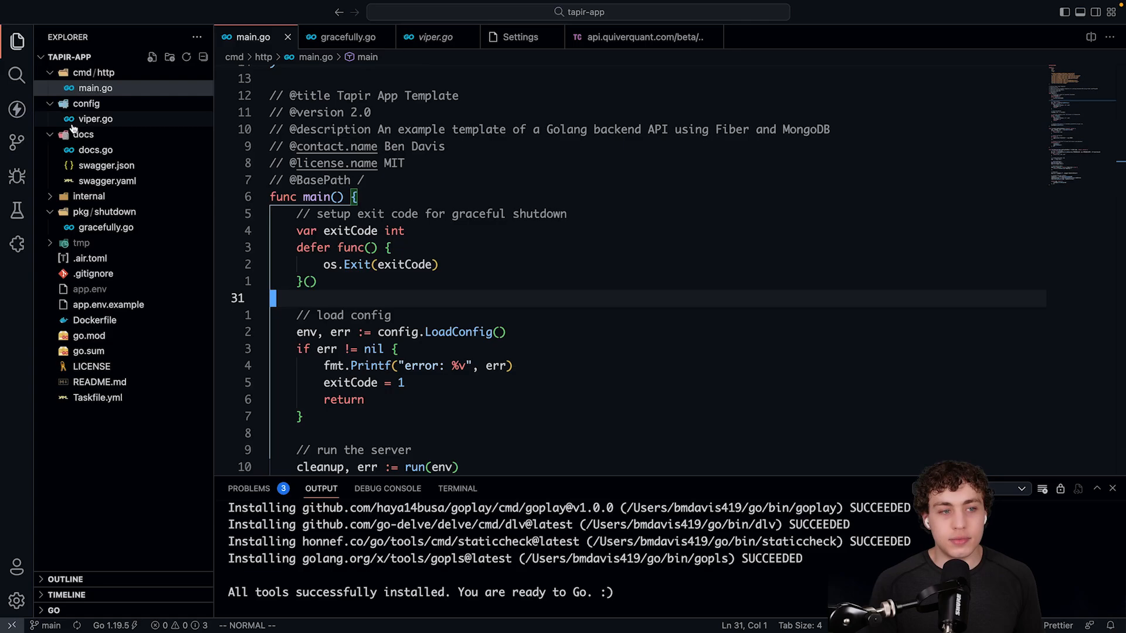
pyautogui.click(94, 72)
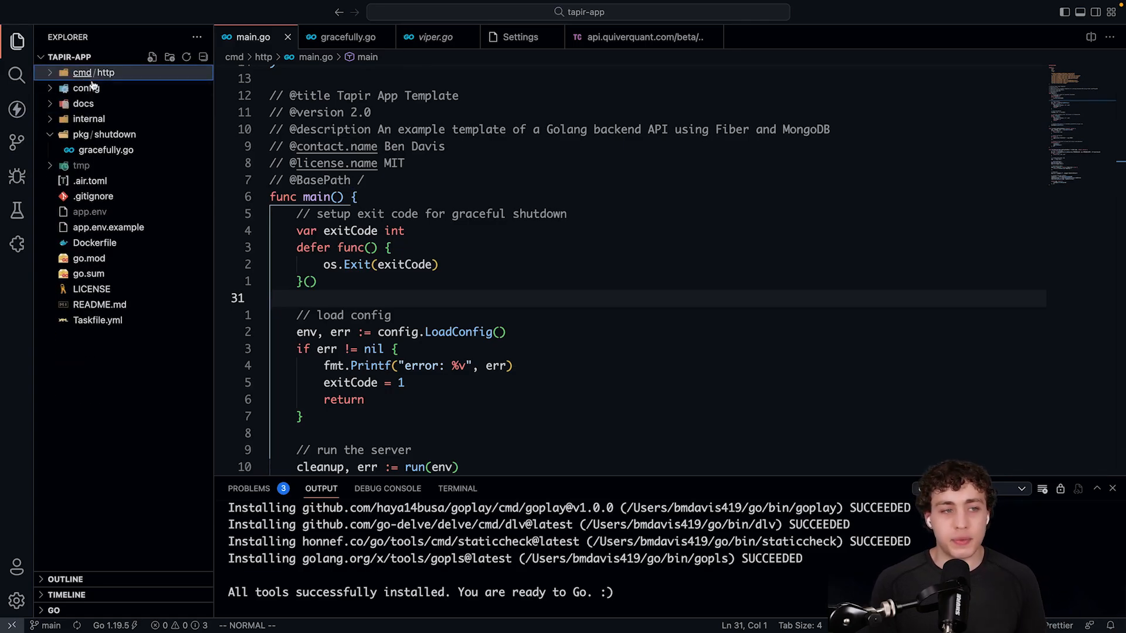